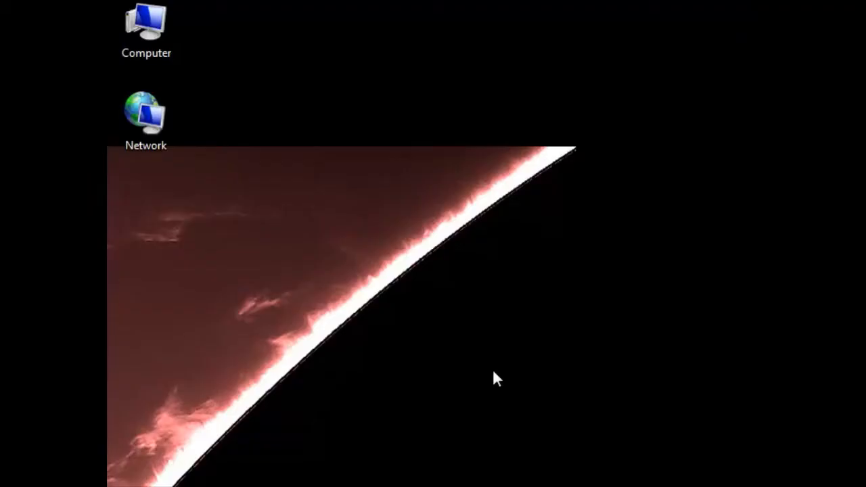
mouse_move(423, 313)
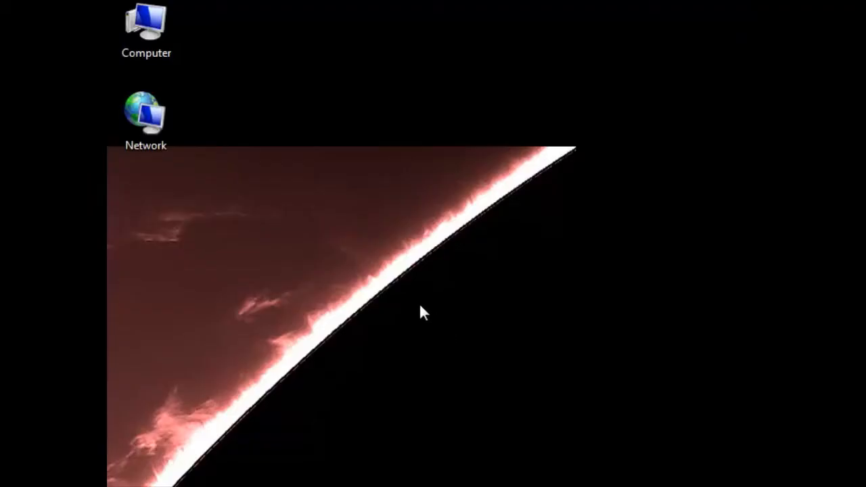
mouse_move(228, 94)
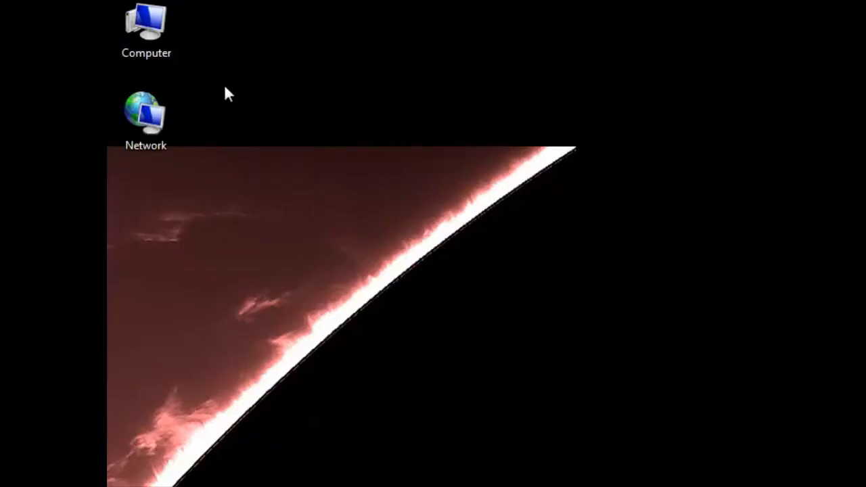
Step: Launch the All Sky Cam Uploader installer from DVD RW Drive (E:) through Computer
double_click(146, 24)
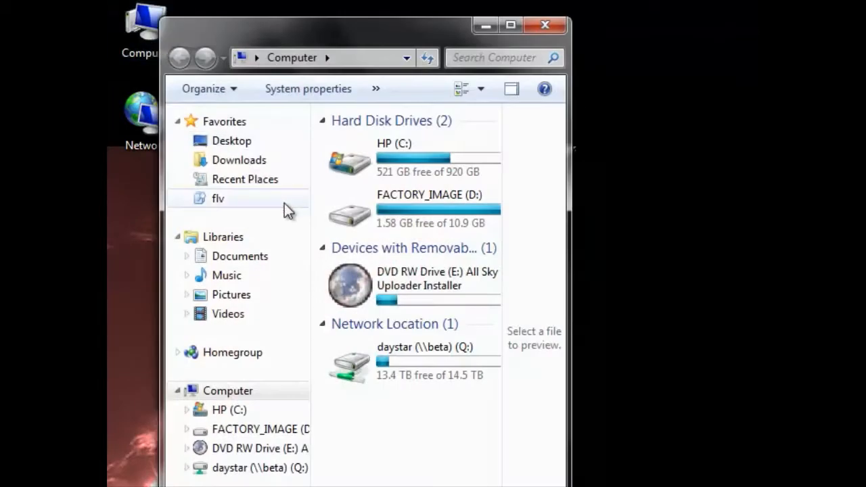
left_click(413, 284)
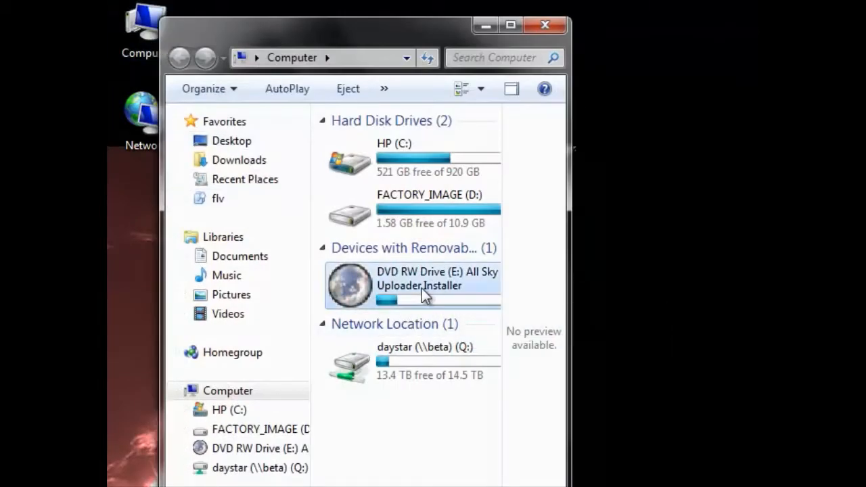
double_click(419, 279)
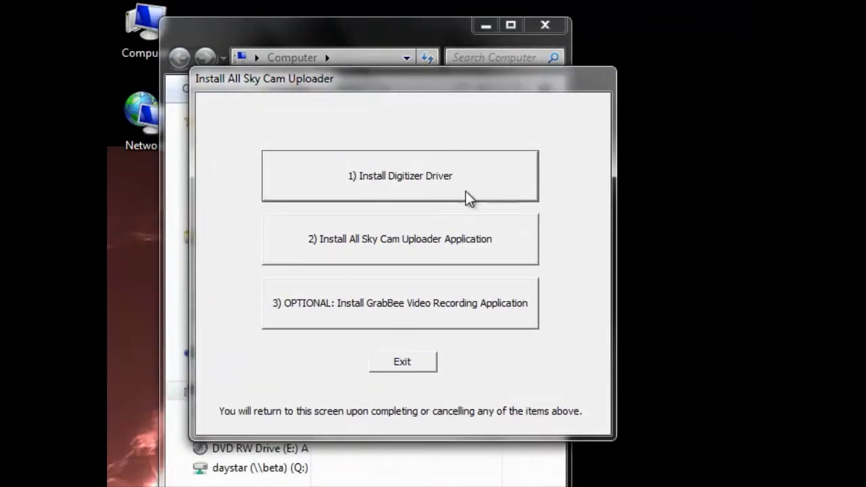
mouse_move(432, 306)
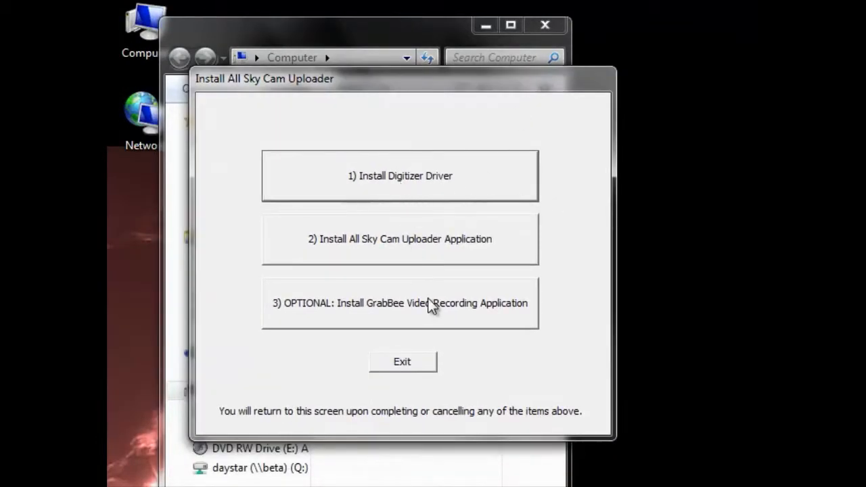
mouse_move(428, 197)
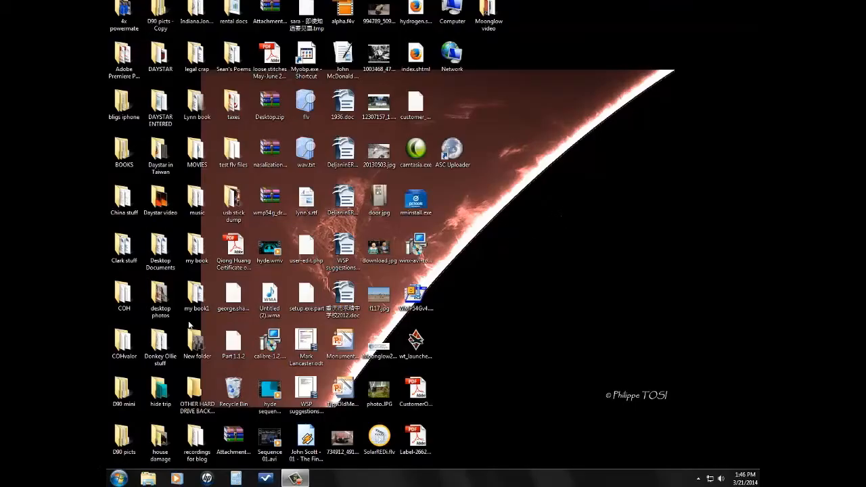
Step: Open the Start menu listing ASC Uploader and GrabBee
left_click(119, 478)
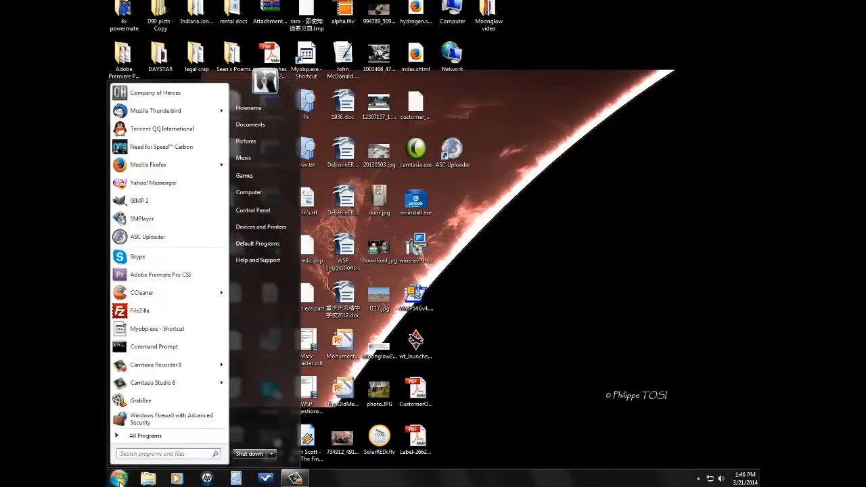
mouse_move(148, 237)
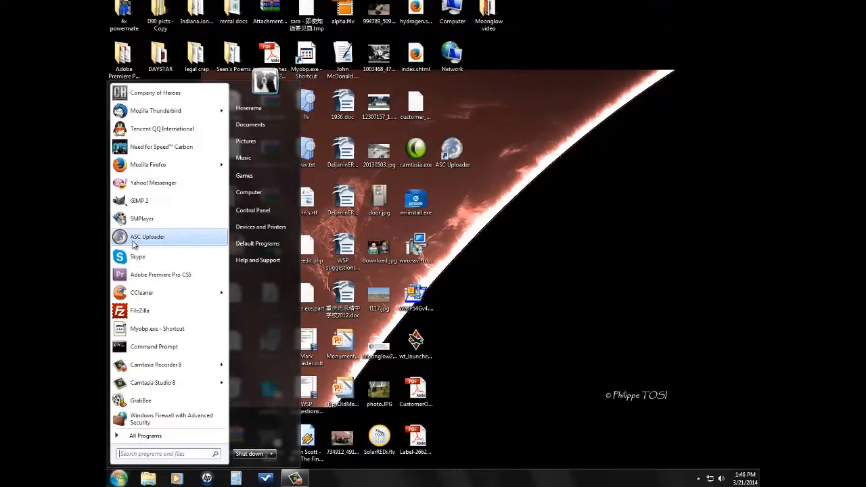
mouse_move(248, 193)
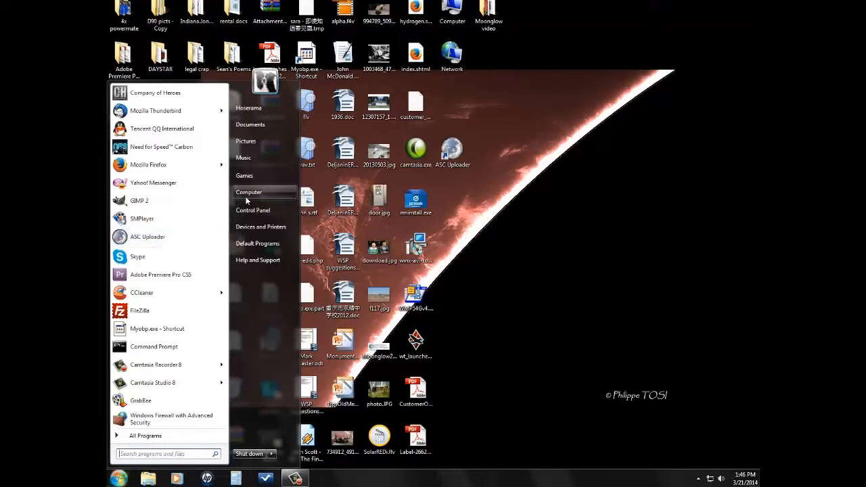
mouse_move(137, 257)
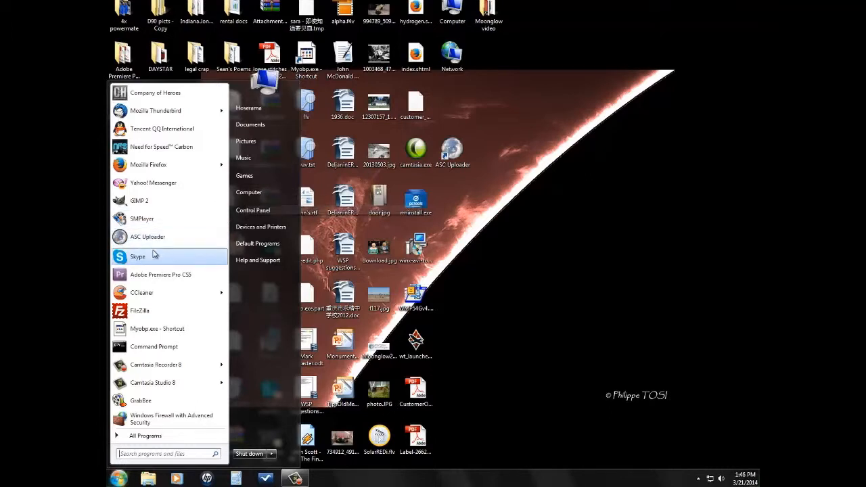
mouse_move(148, 237)
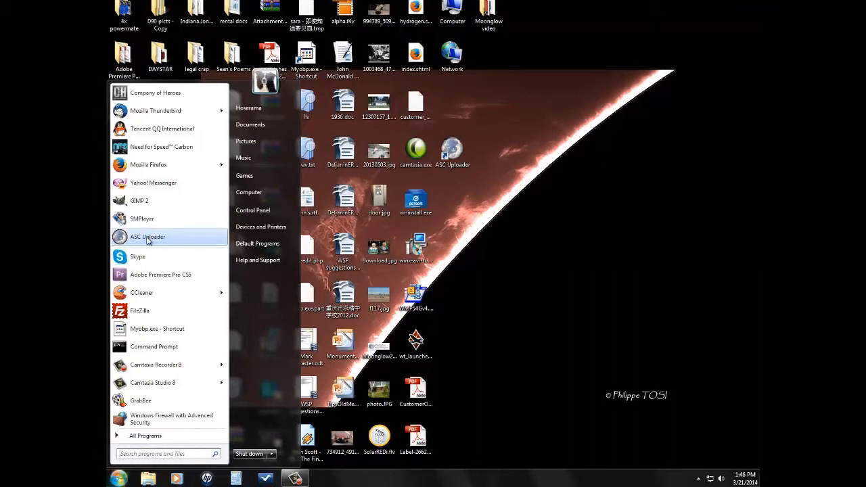
Step: Launch ASC Uploader and unwrap the live fisheye feed into a panorama strip
left_click(147, 237)
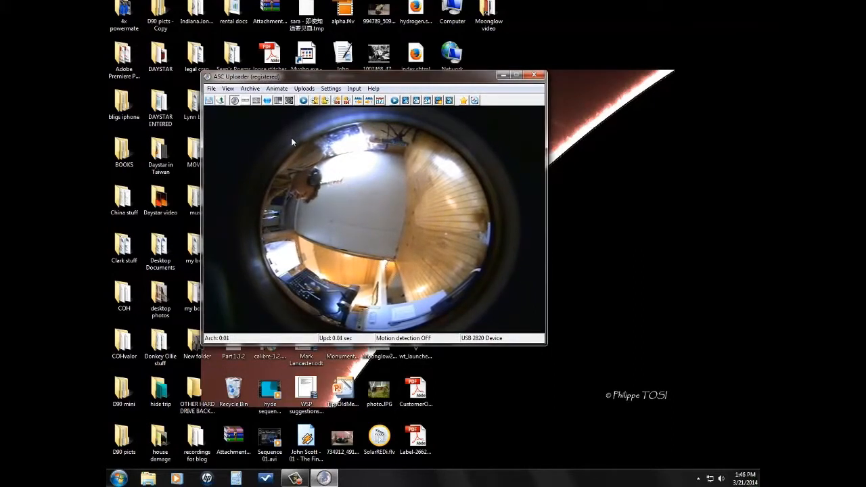
left_click(245, 100)
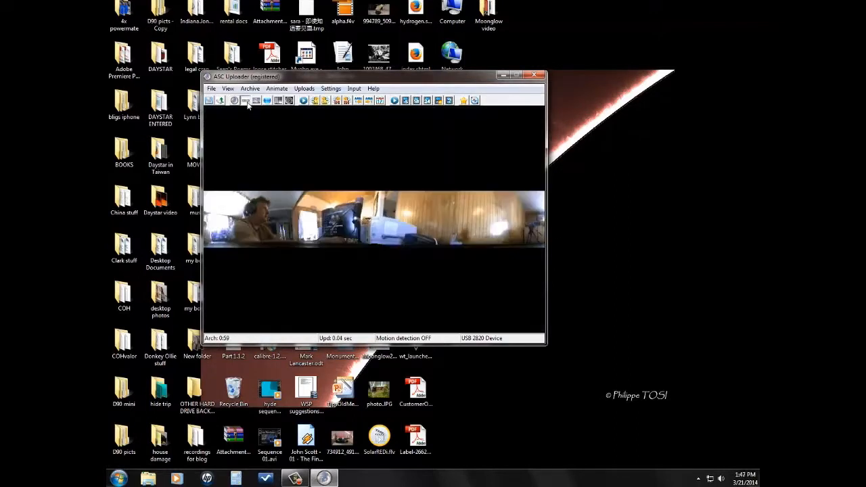
mouse_move(249, 126)
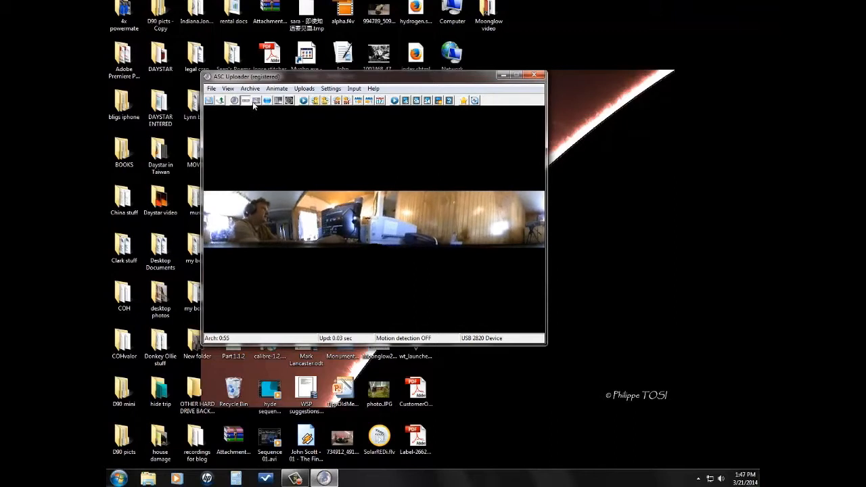
mouse_move(245, 100)
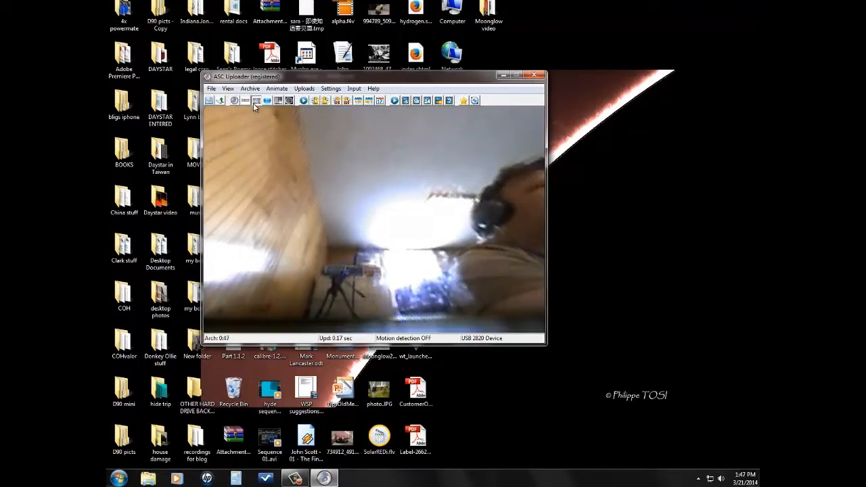
mouse_move(266, 100)
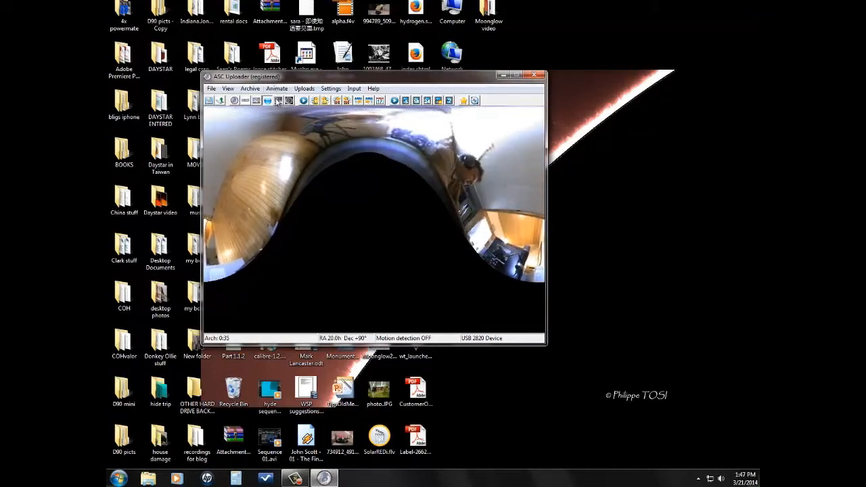
Step: Switch the display to the dark time-strip view of the camera images
left_click(277, 100)
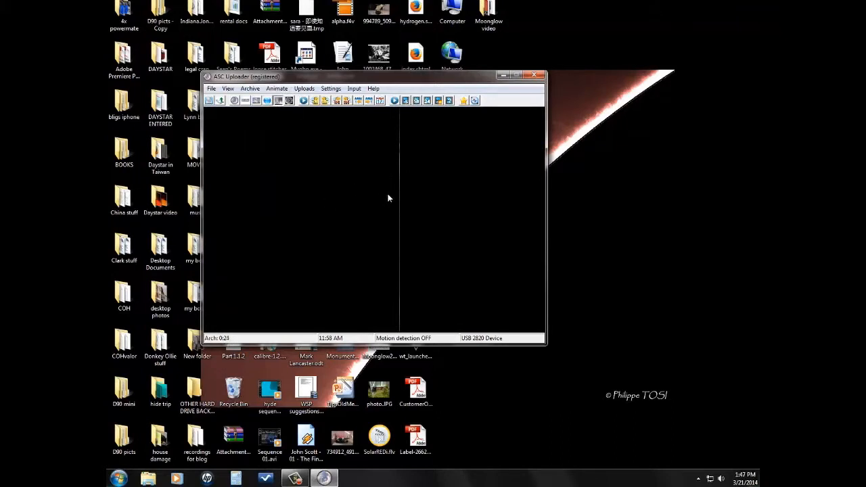
mouse_move(402, 244)
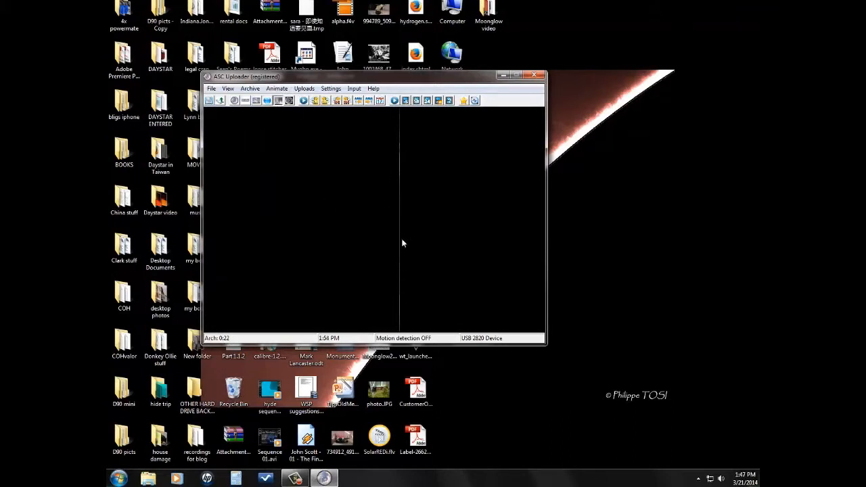
mouse_move(397, 234)
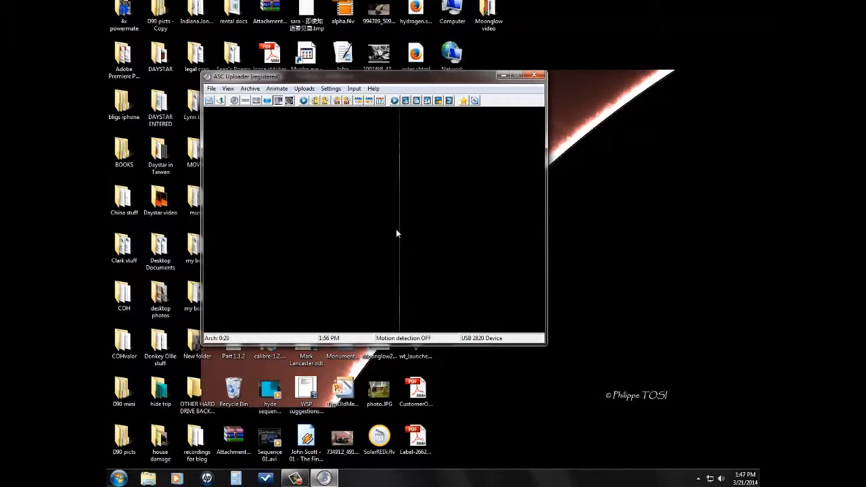
mouse_move(421, 241)
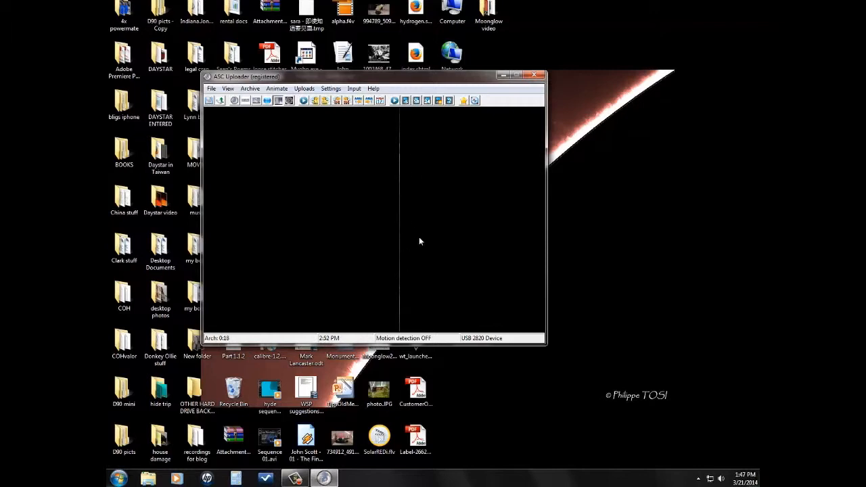
mouse_move(455, 228)
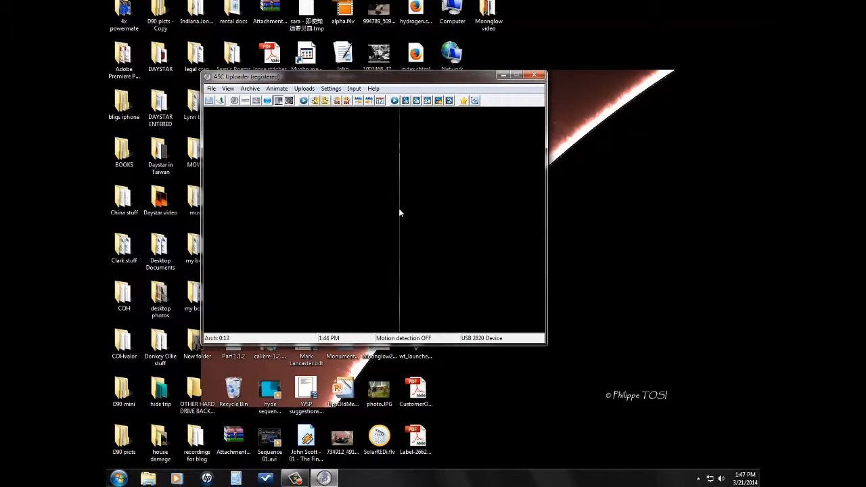
mouse_move(406, 231)
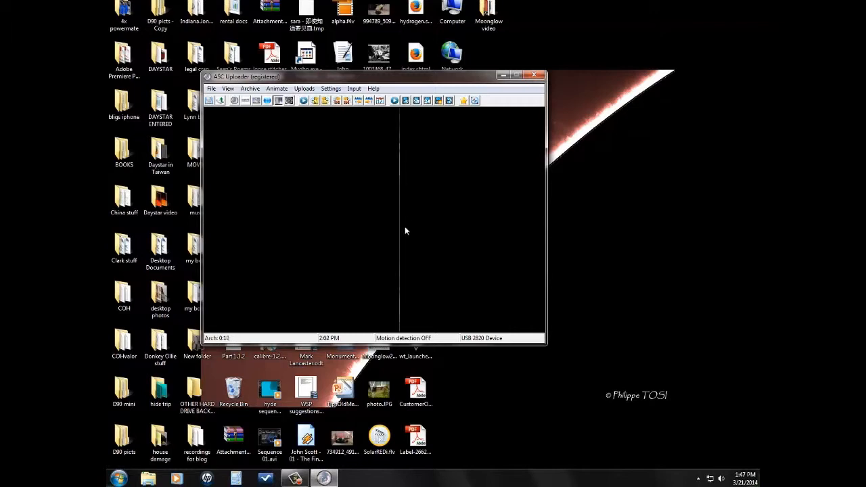
mouse_move(338, 179)
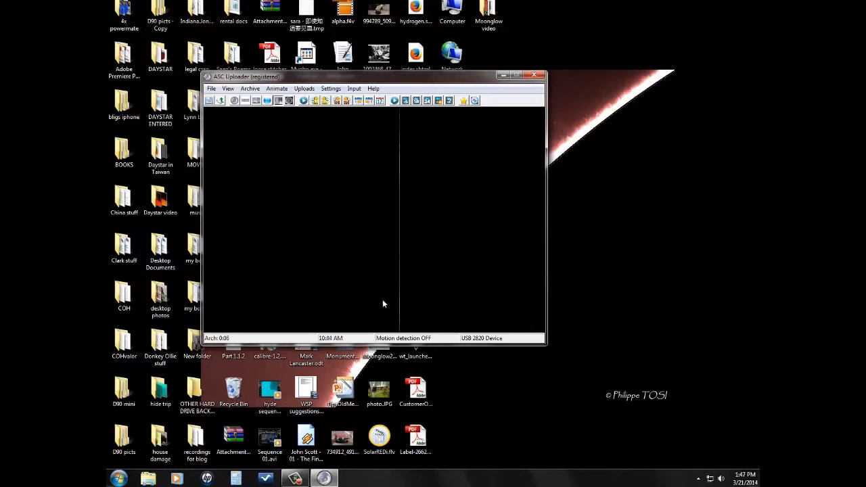
mouse_move(414, 227)
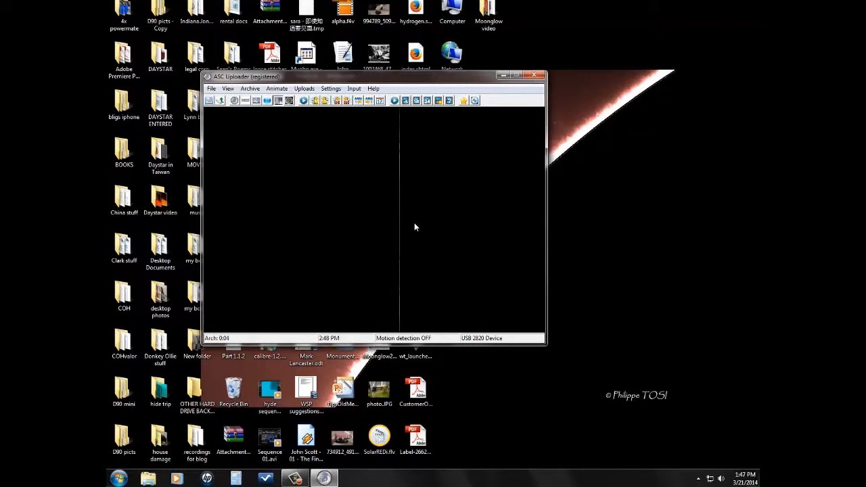
mouse_move(370, 194)
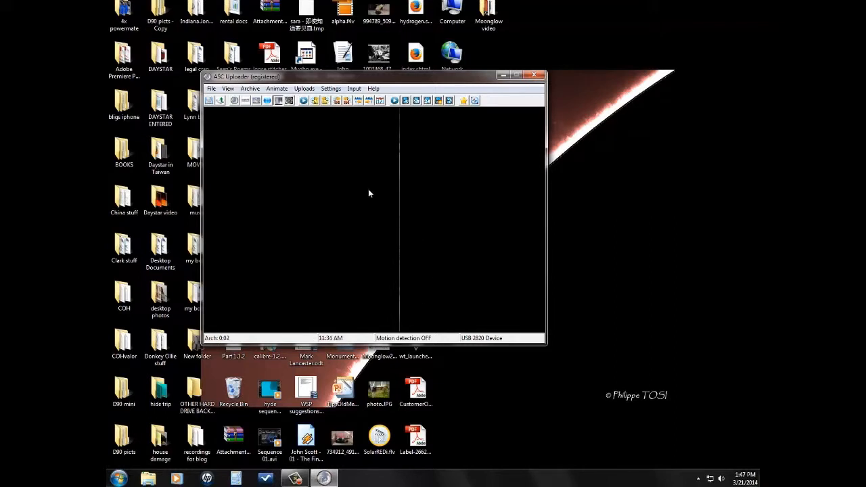
mouse_move(310, 160)
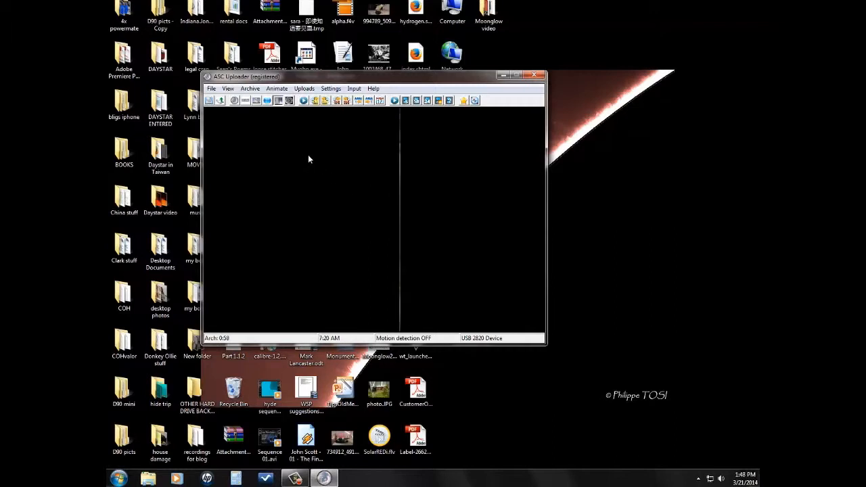
mouse_move(407, 179)
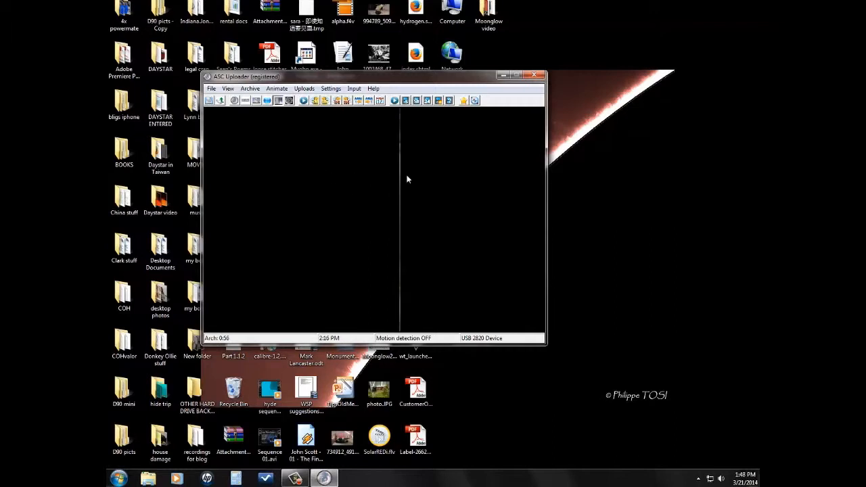
mouse_move(360, 176)
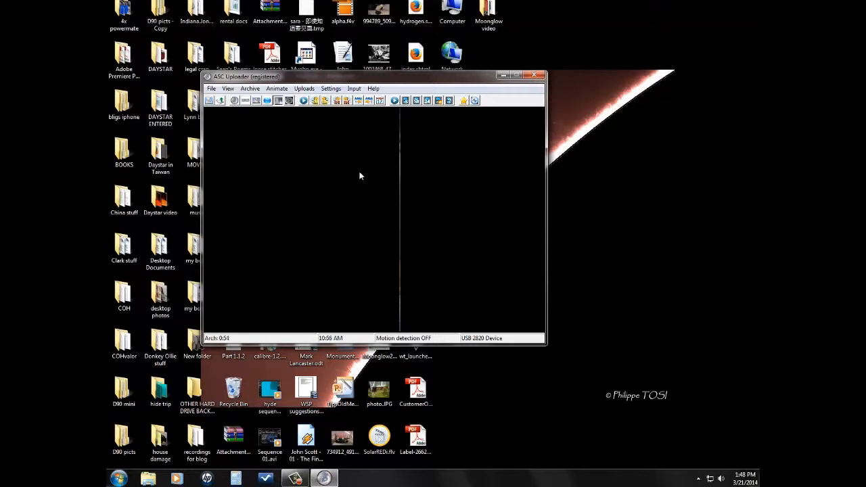
Step: Return to the fisheye view and open the File menu showing Save Still and Exit
left_click(289, 101)
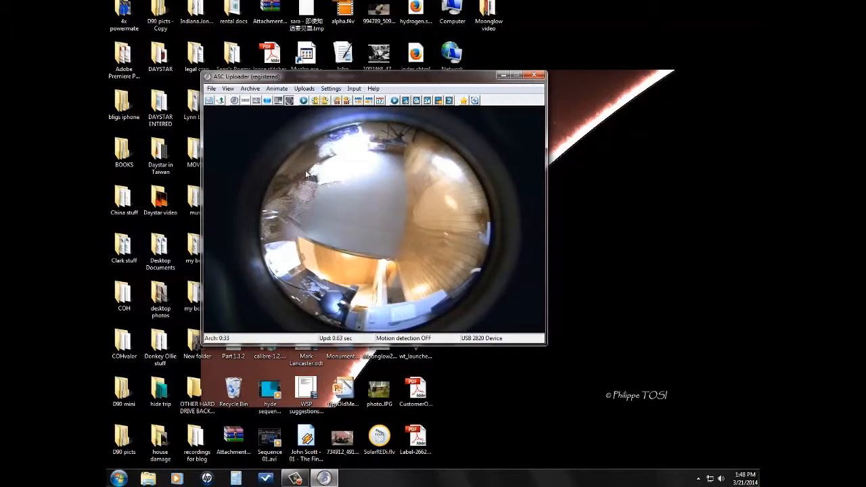
mouse_move(346, 173)
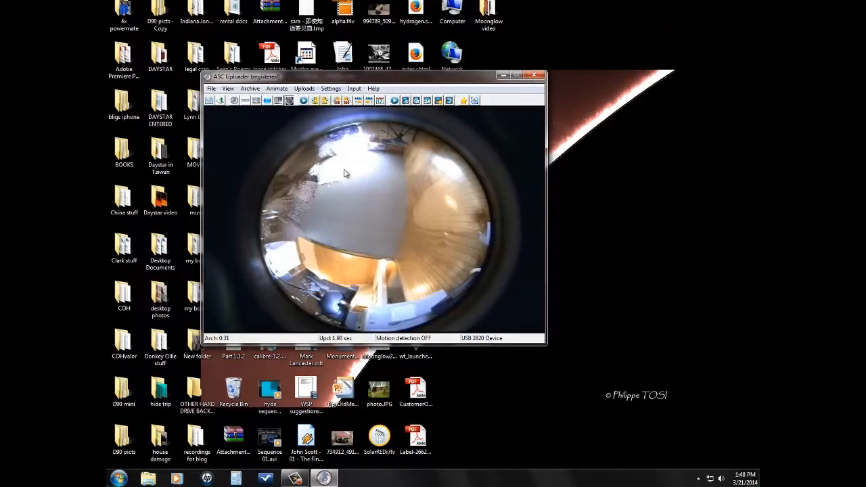
mouse_move(289, 100)
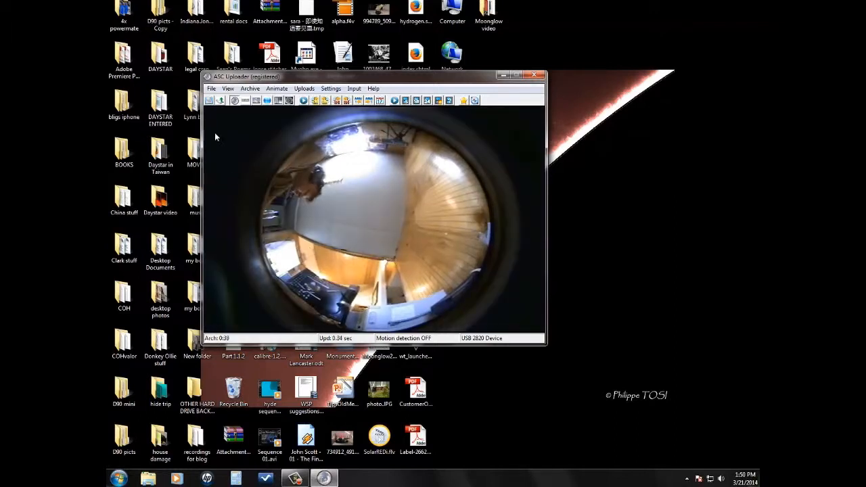
left_click(213, 89)
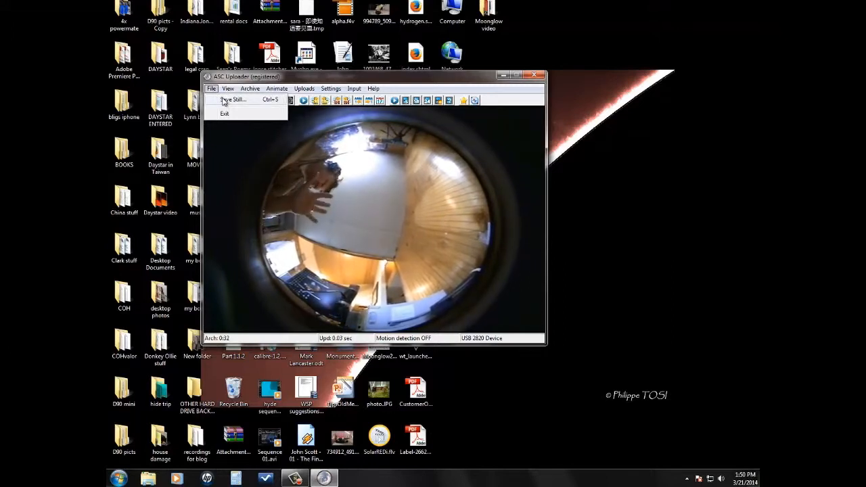
Step: Start File > Save Still, then cancel without saving a frame
left_click(212, 89)
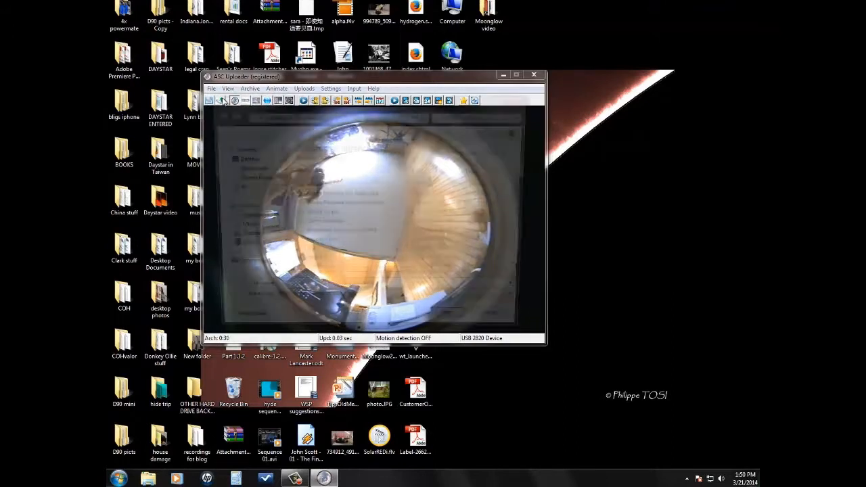
left_click(223, 100)
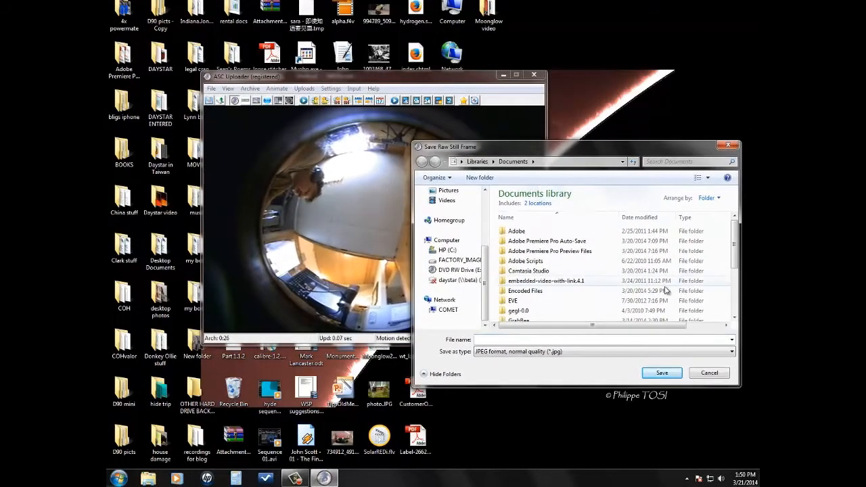
left_click(709, 373)
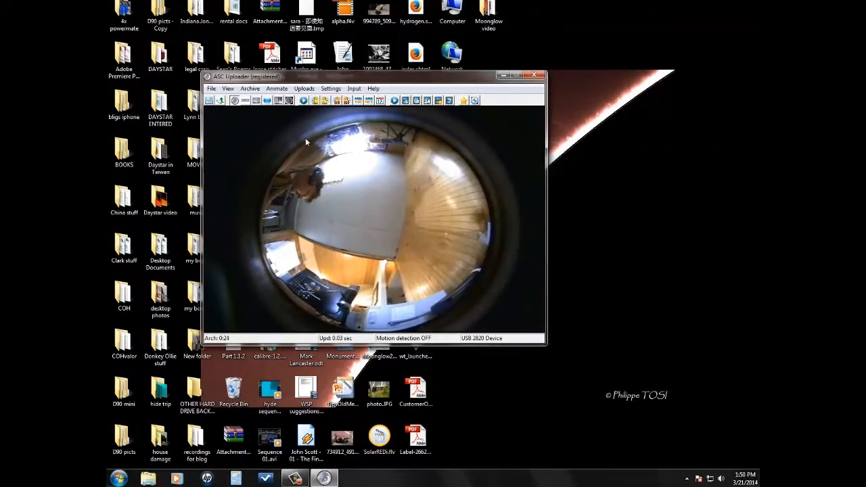
Step: Cycle through Panorama, Reprojected, RA/Dec Map and Image Stack views, ending with the View menu open
left_click(229, 88)
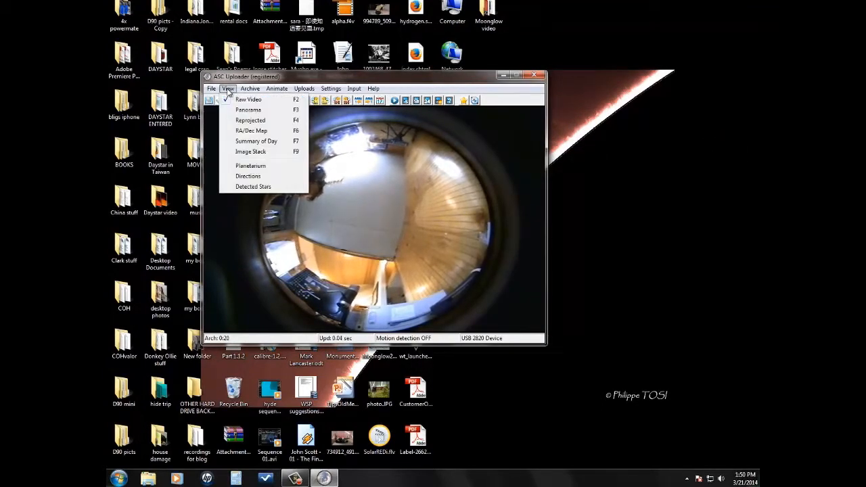
left_click(228, 88)
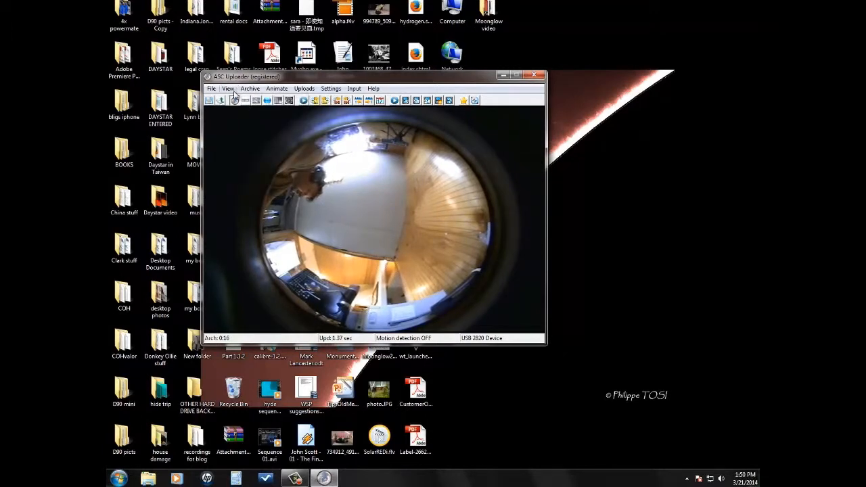
left_click(234, 100)
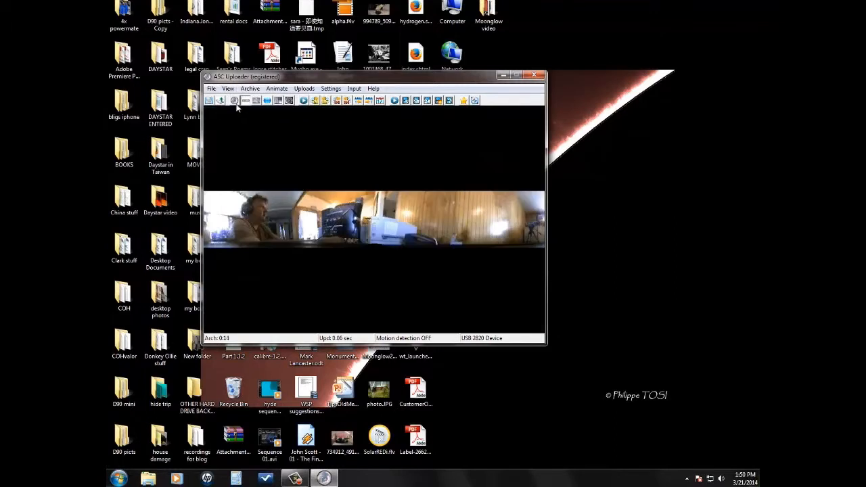
left_click(228, 88)
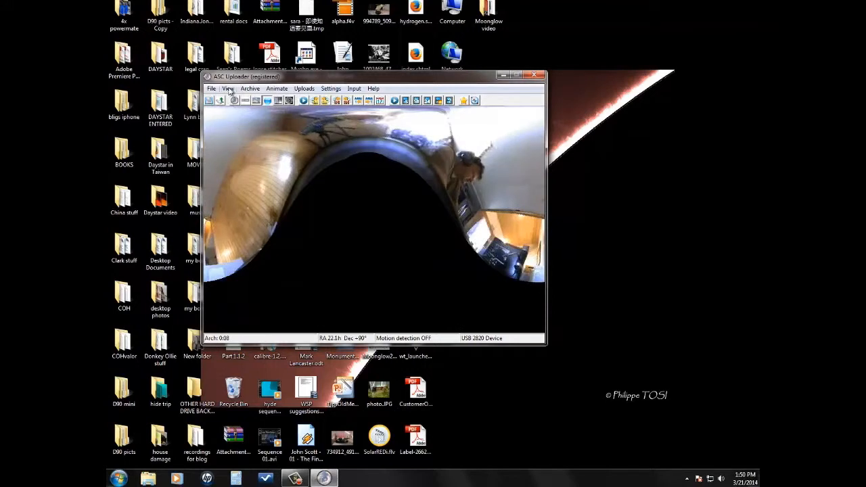
left_click(228, 89)
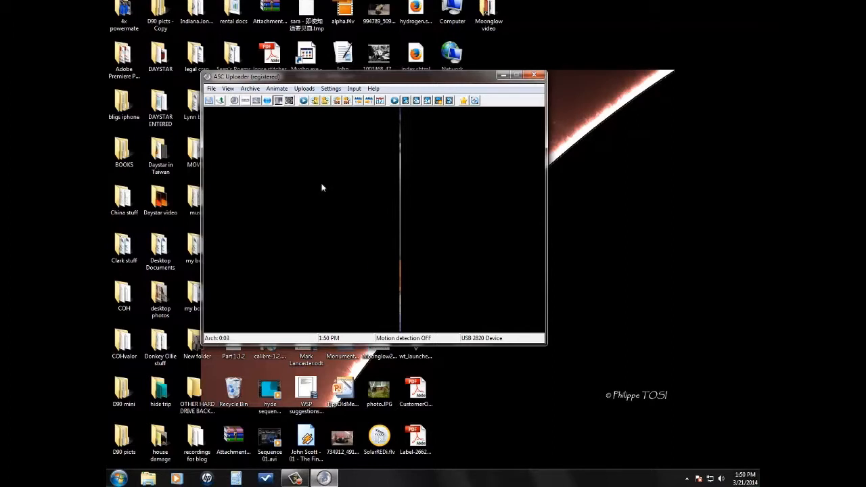
left_click(229, 88)
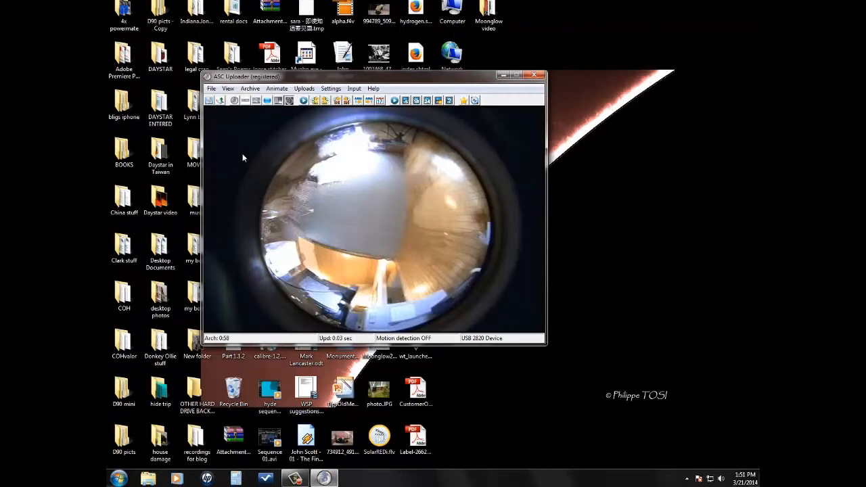
mouse_move(345, 182)
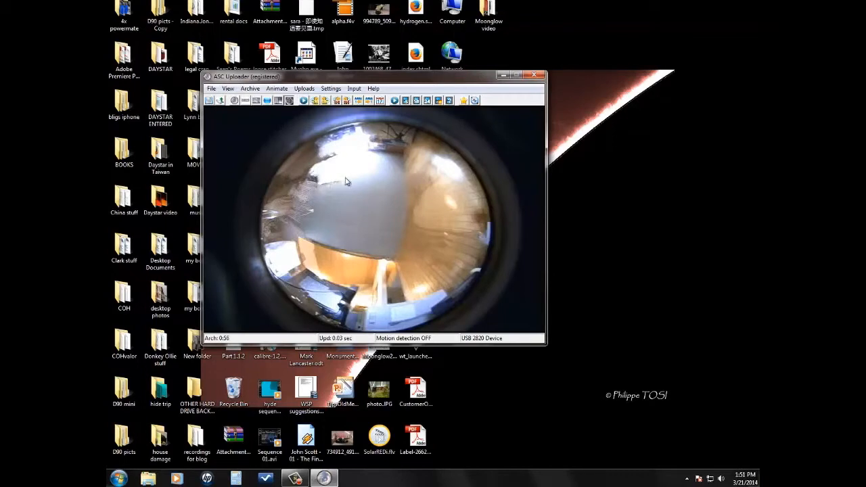
mouse_move(335, 218)
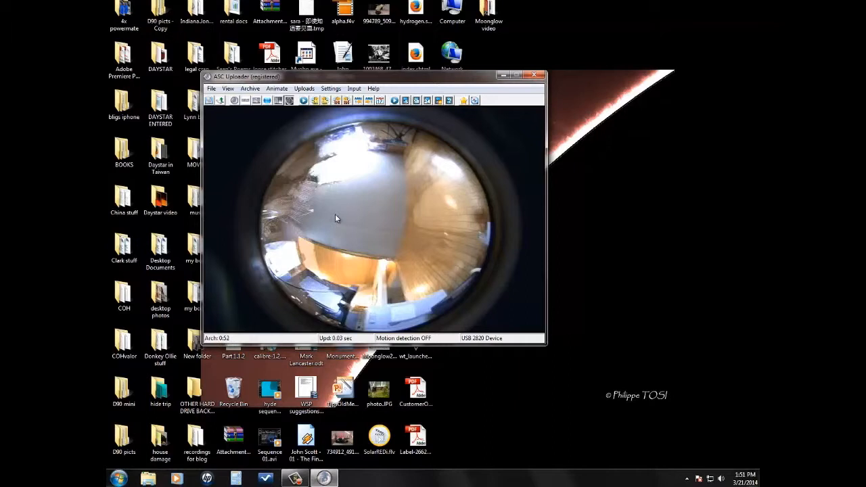
left_click(228, 89)
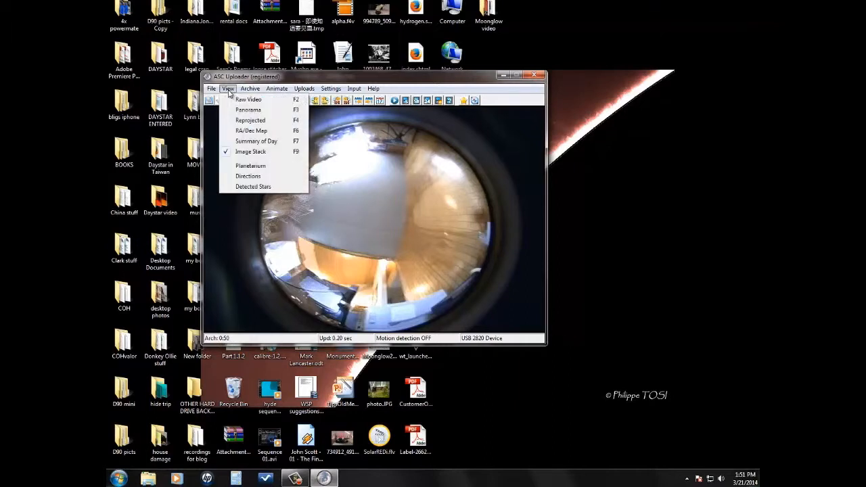
Step: Show the Planetarium sky chart and its reprojected form, then the compass-labelled camera panorama
left_click(250, 166)
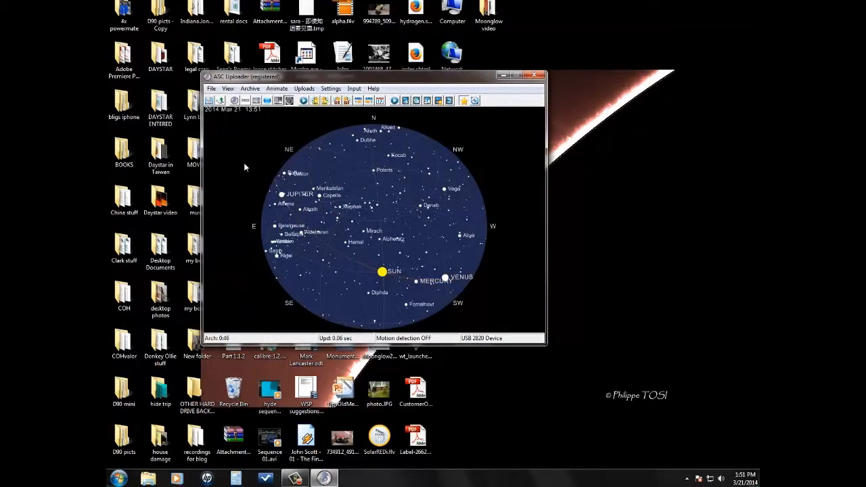
mouse_move(326, 231)
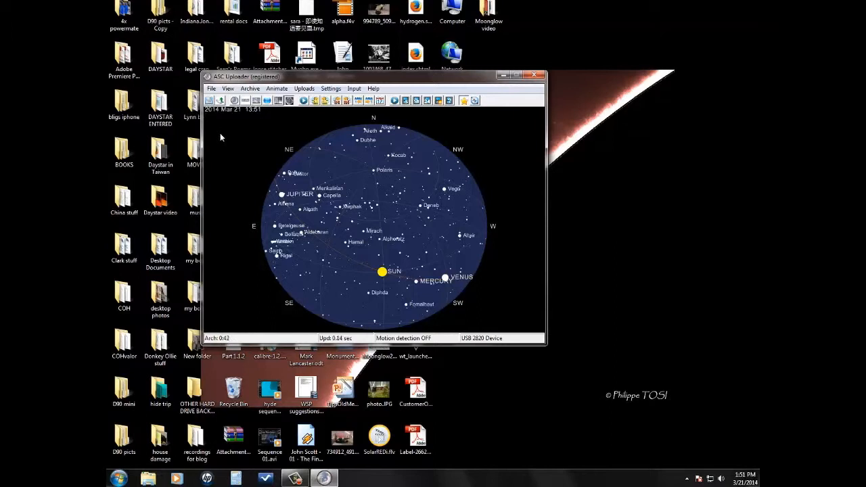
mouse_move(382, 240)
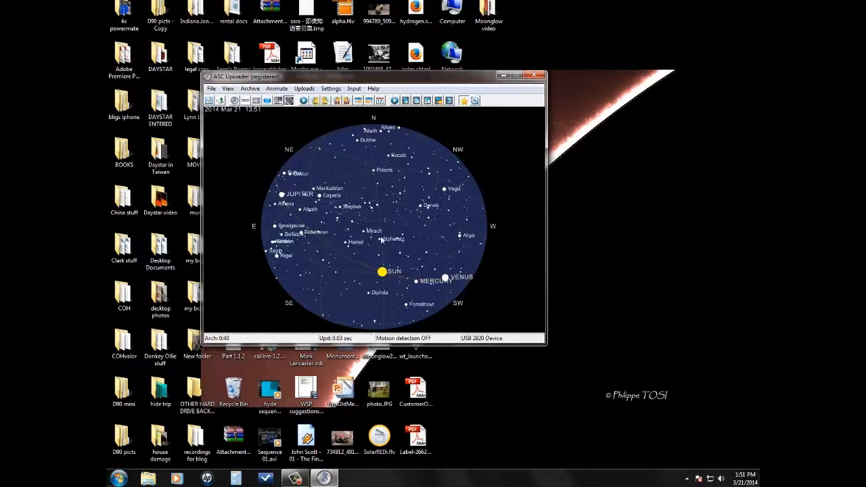
mouse_move(252, 140)
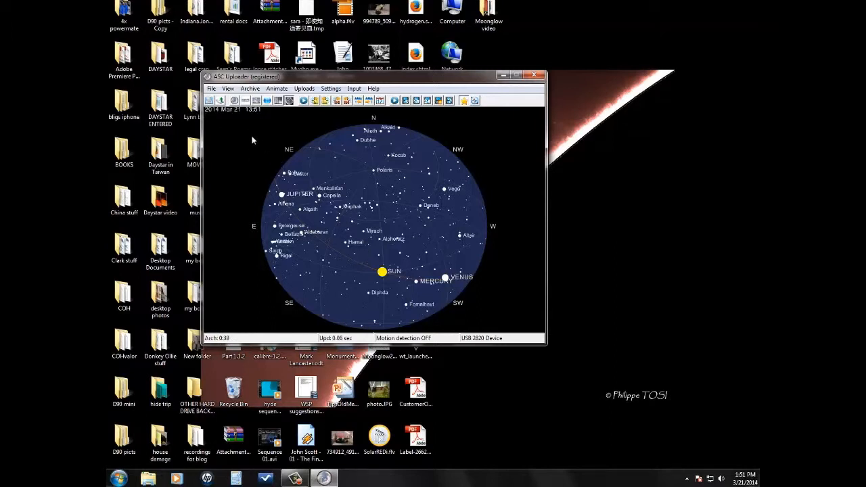
mouse_move(235, 100)
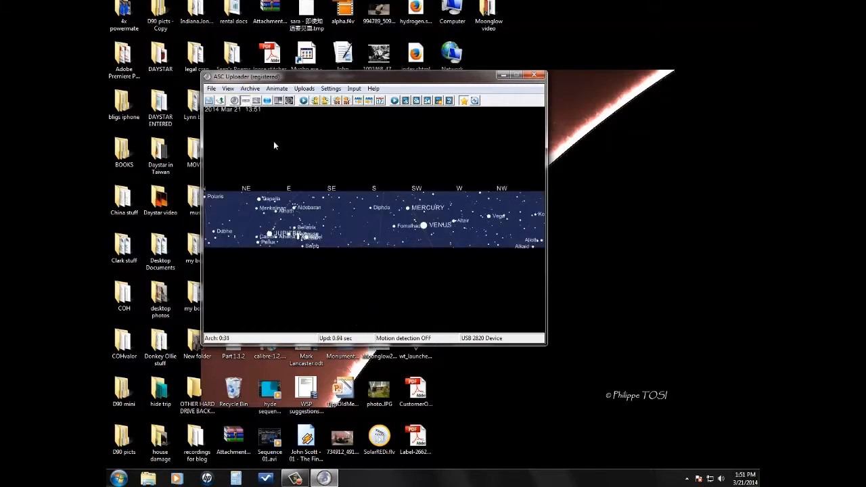
left_click(245, 101)
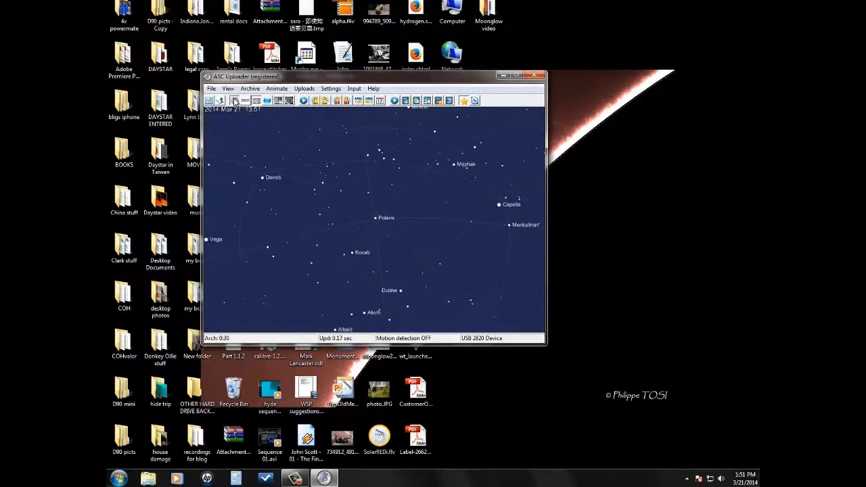
left_click(228, 89)
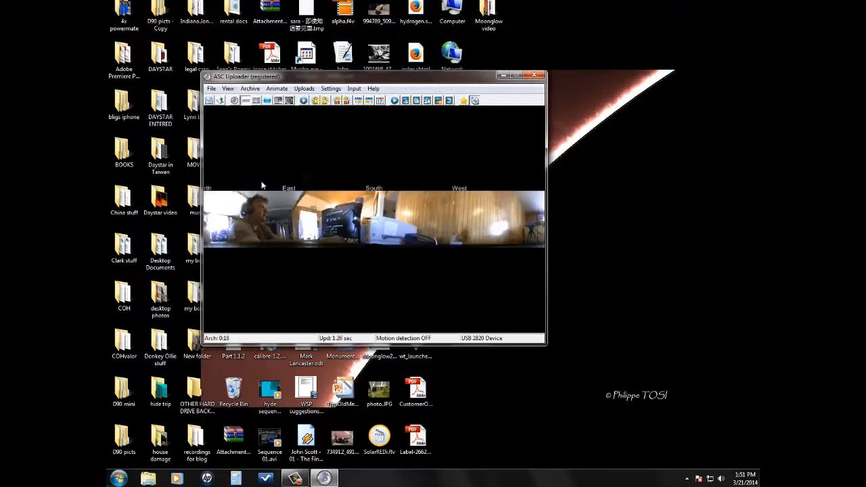
mouse_move(225, 198)
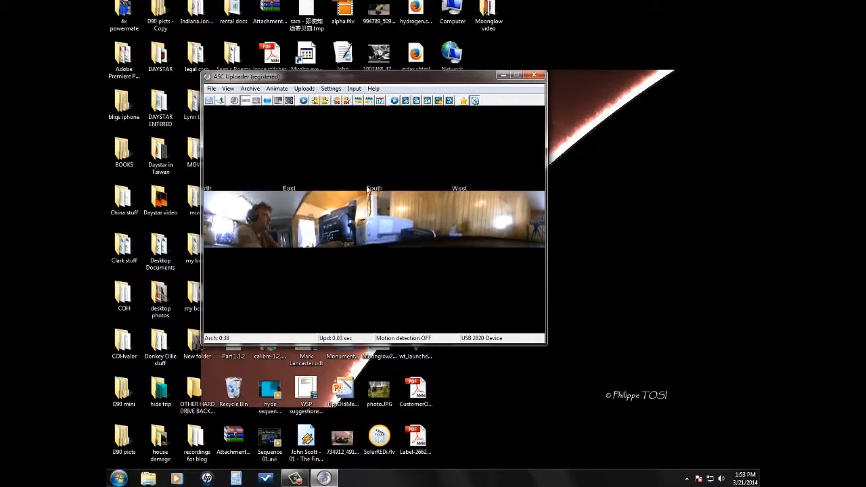
Step: Nudge the Image Centering circle left and up, then apply and accept Center X 360, Y 253
left_click(330, 88)
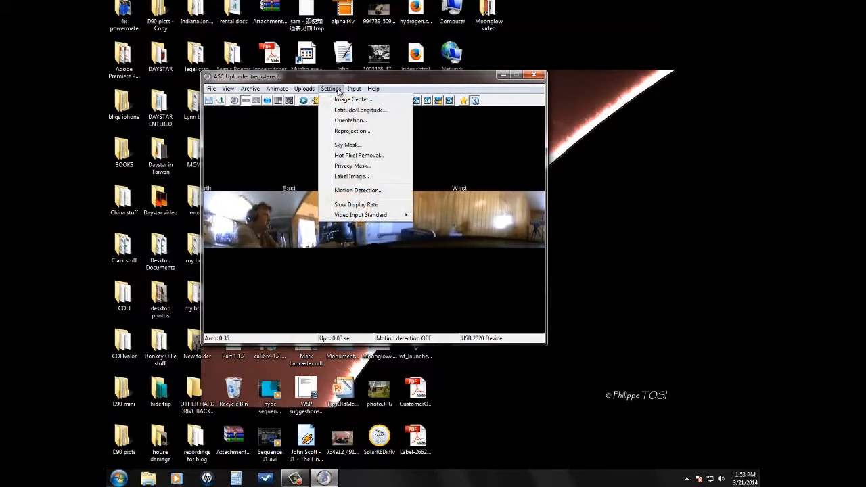
left_click(352, 100)
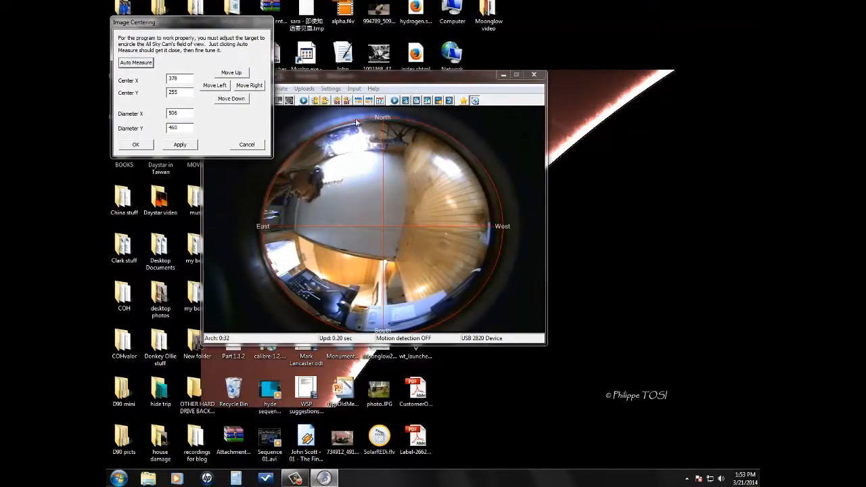
mouse_move(333, 264)
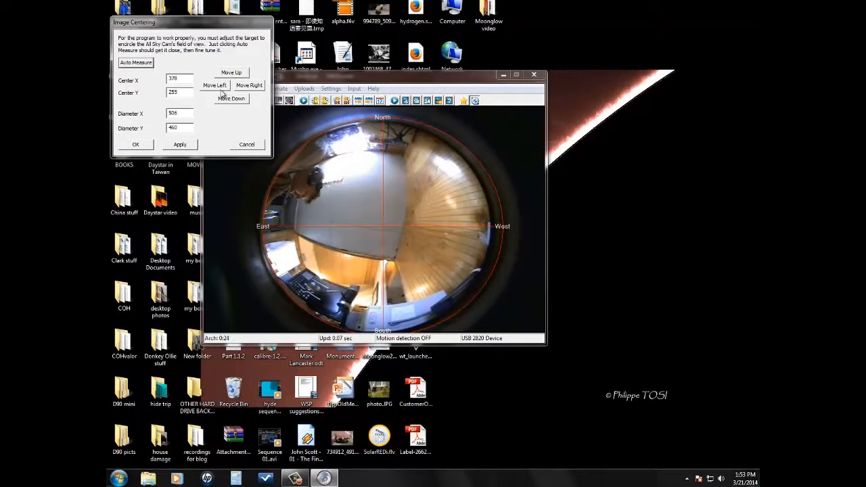
left_click(216, 84)
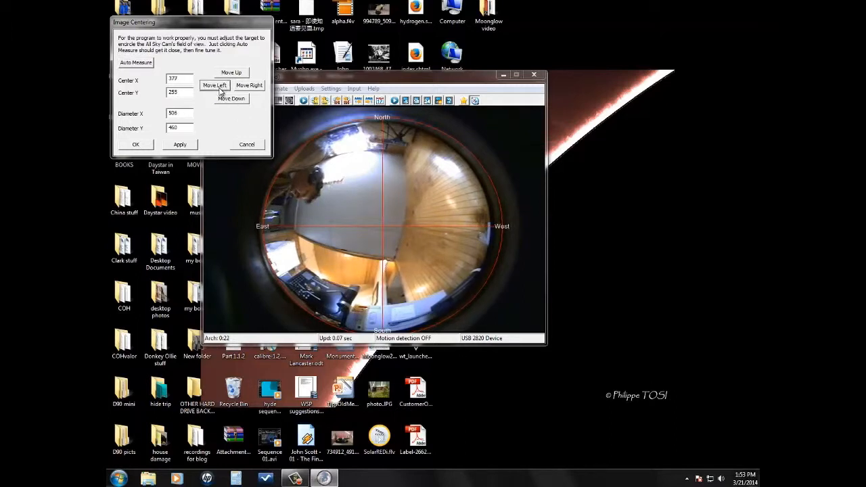
left_click(215, 86)
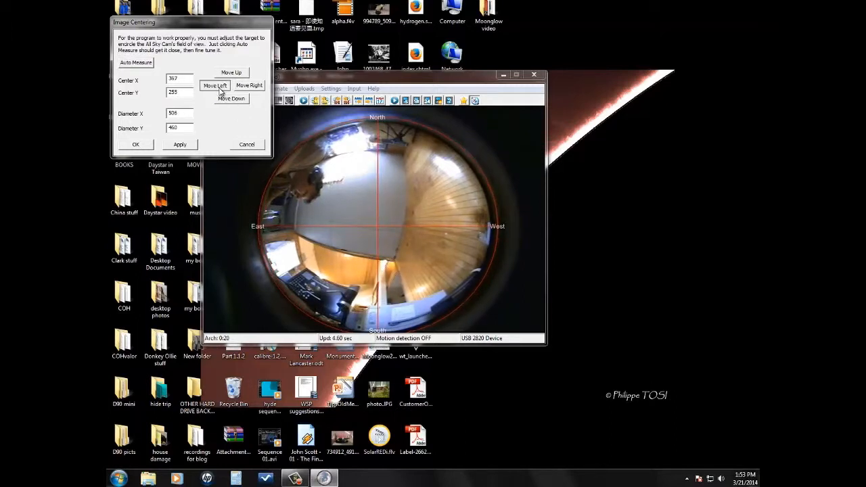
left_click(215, 86)
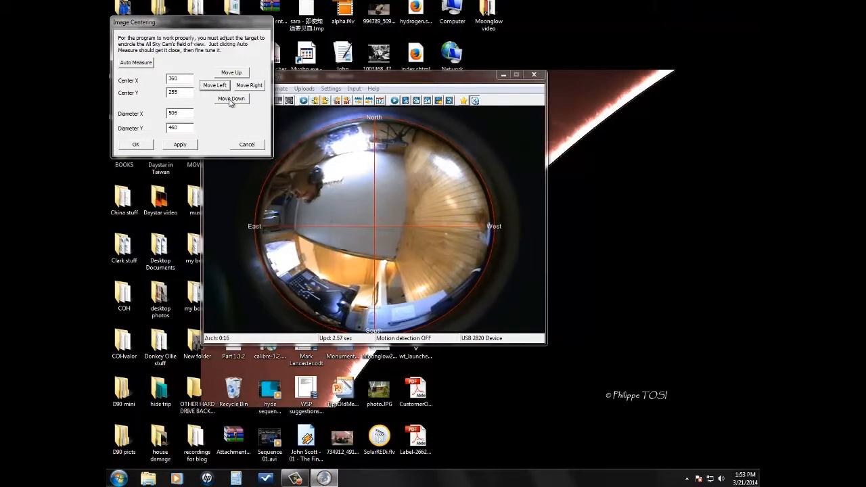
left_click(231, 73)
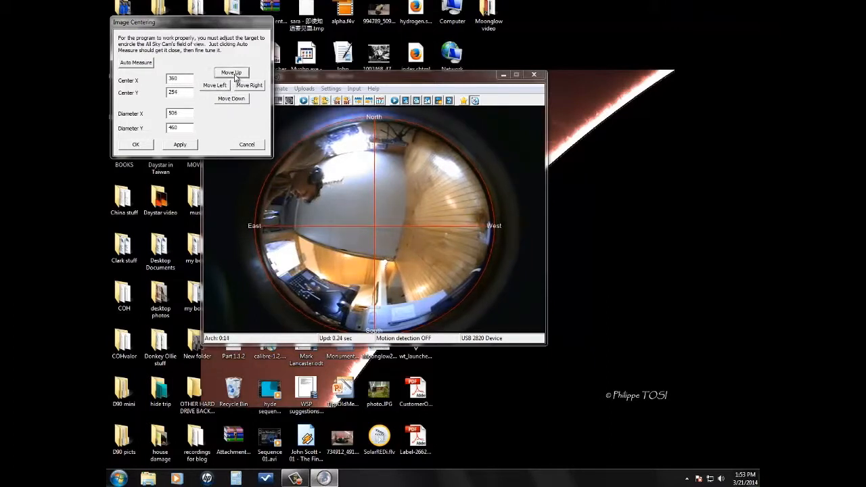
left_click(231, 99)
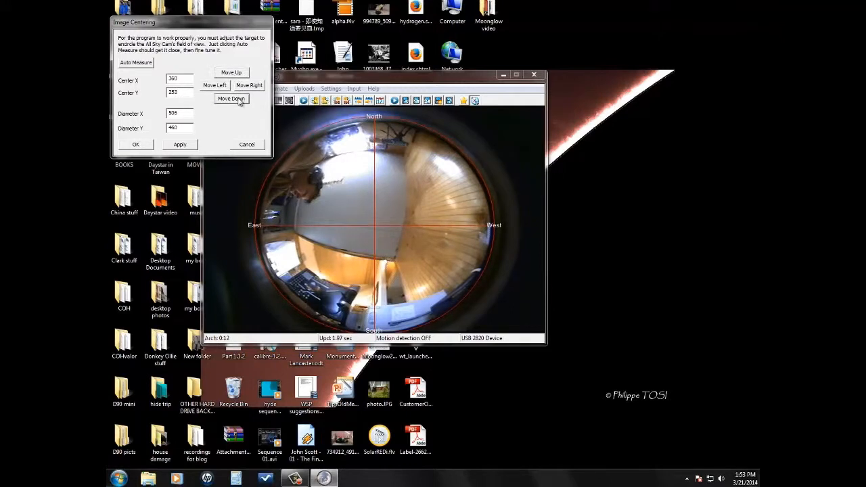
left_click(231, 98)
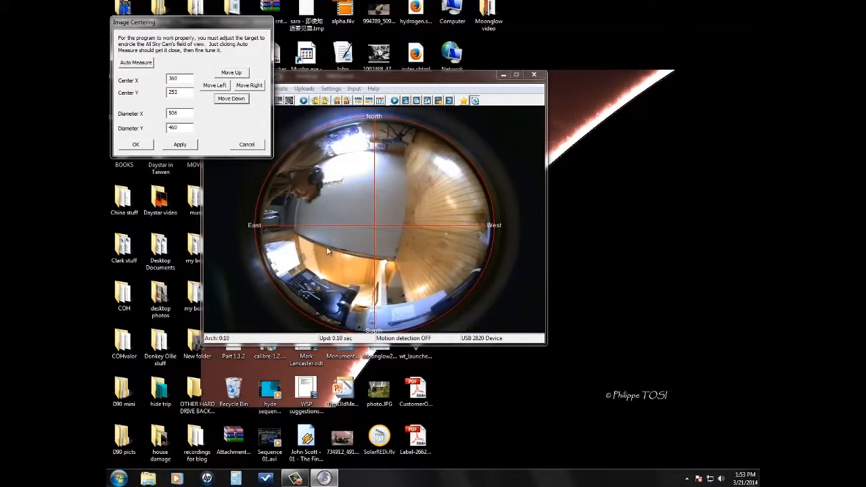
left_click(180, 144)
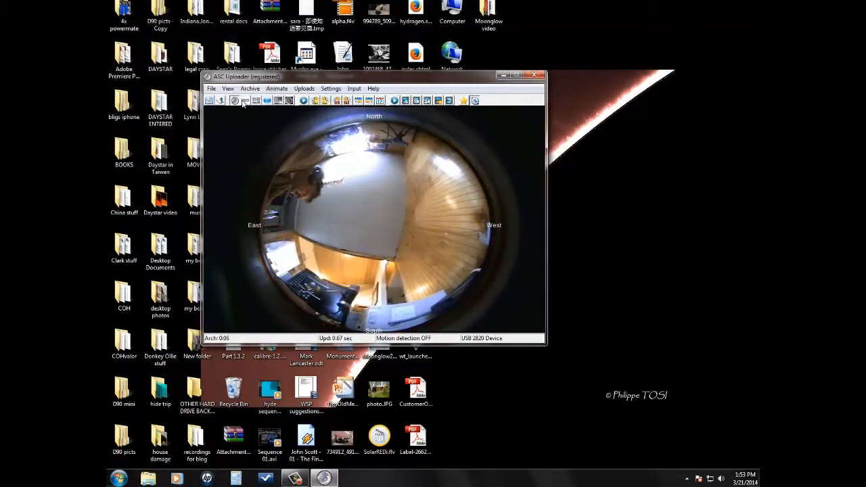
Step: Show the panoramic view and review Latitude/Longitude settings, cancelling without changes
left_click(246, 100)
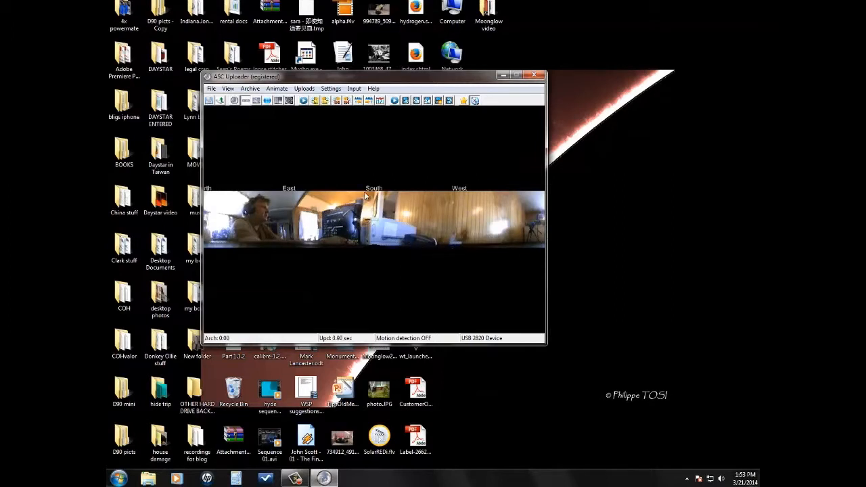
left_click(331, 88)
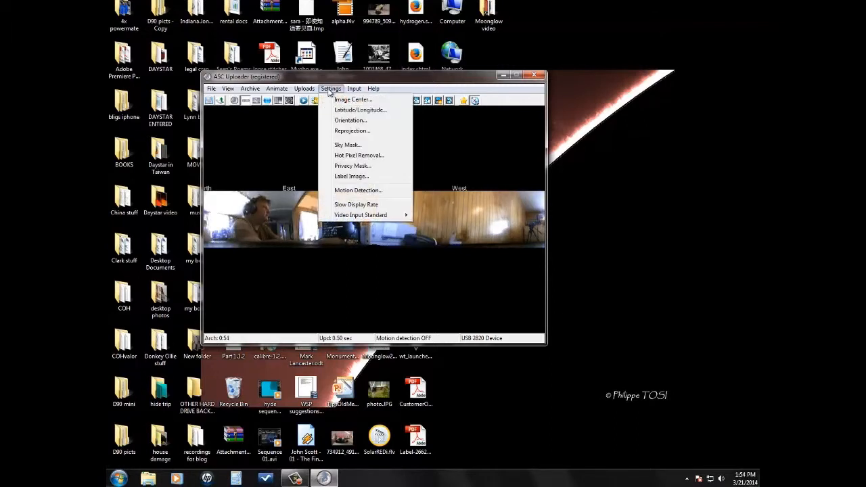
left_click(360, 109)
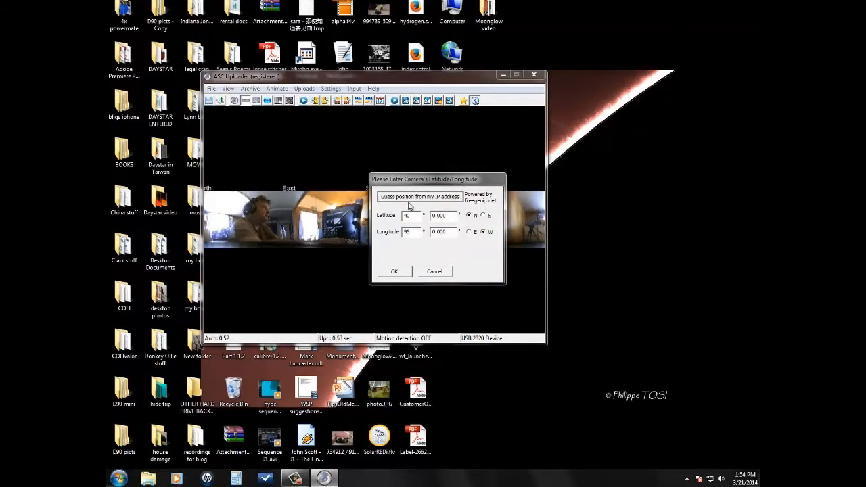
mouse_move(433, 251)
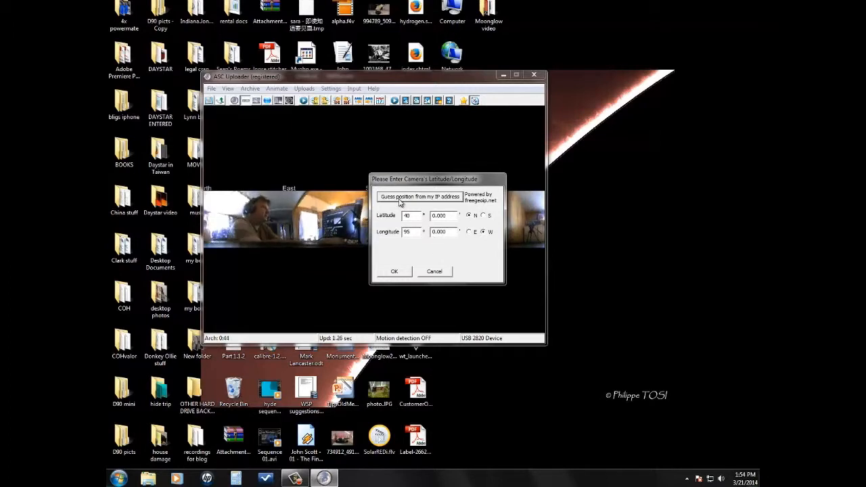
mouse_move(449, 205)
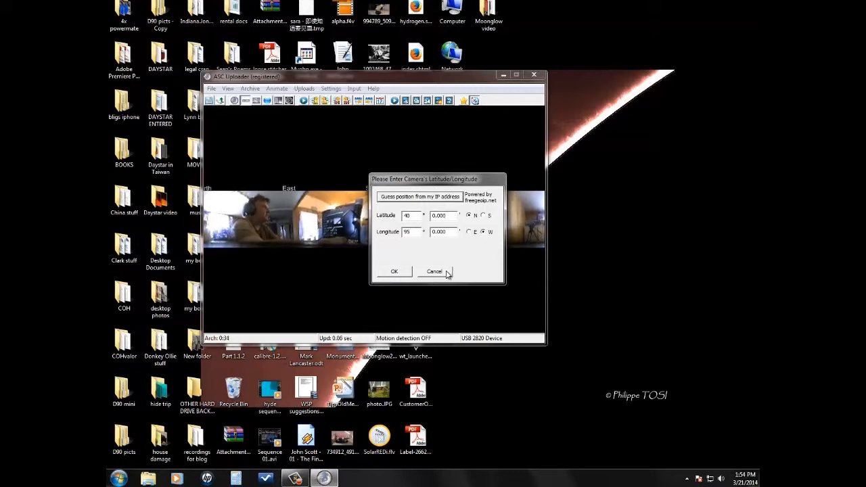
left_click(434, 271)
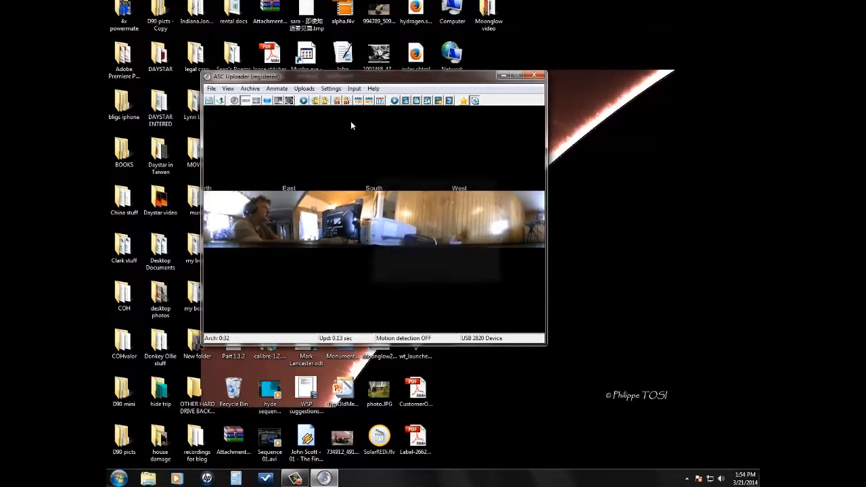
Step: Open Settings > Orientation showing N azimuth, hour angle and declination all at 0
left_click(331, 89)
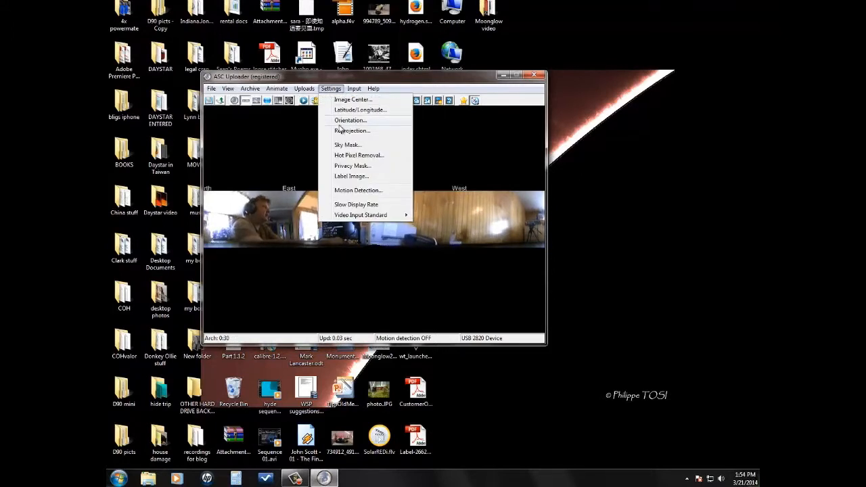
left_click(350, 119)
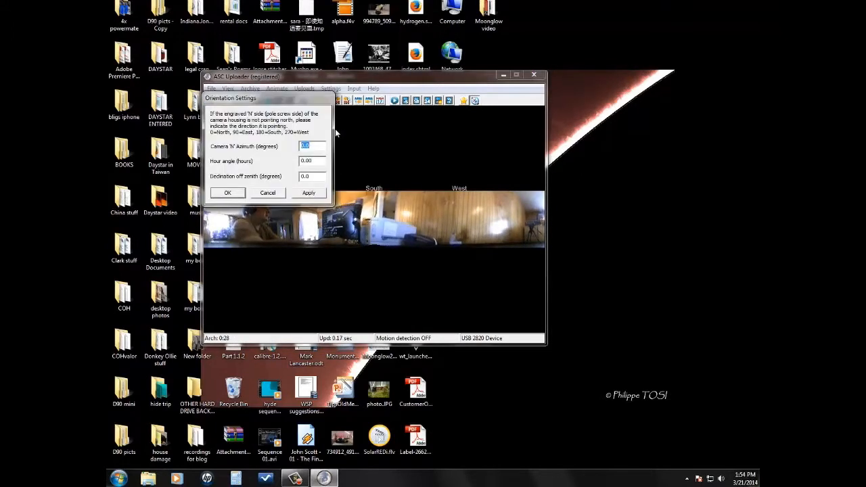
mouse_move(228, 156)
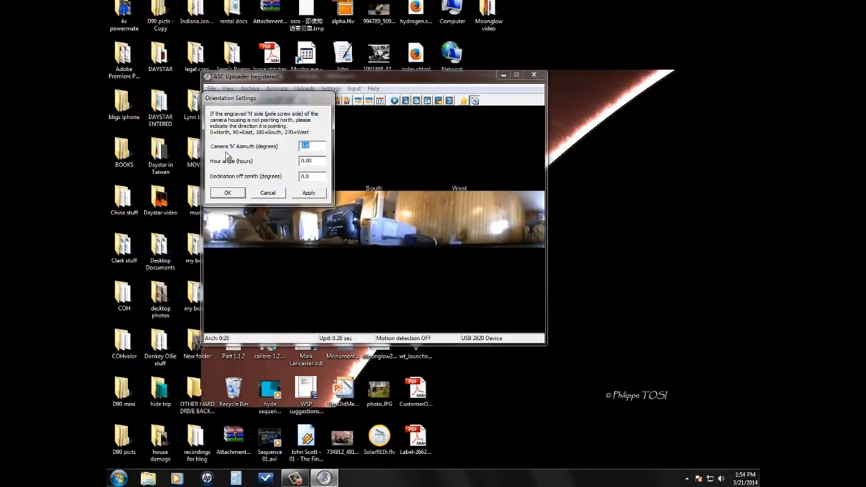
mouse_move(266, 159)
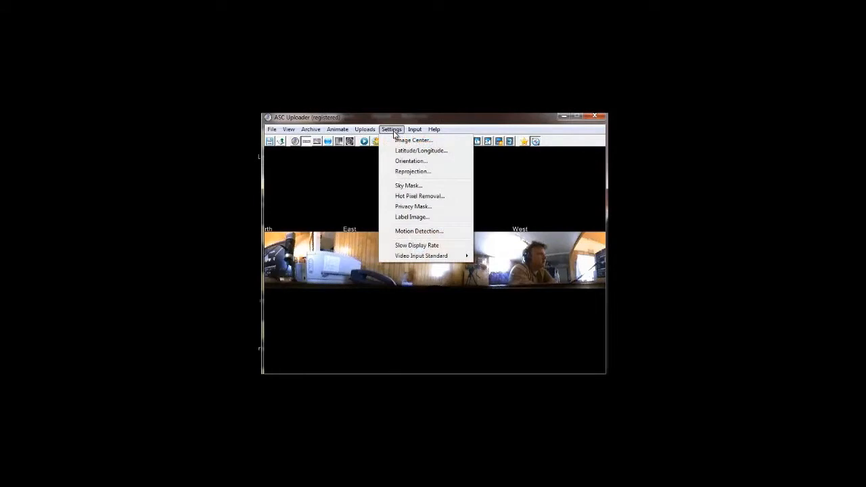
mouse_move(398, 194)
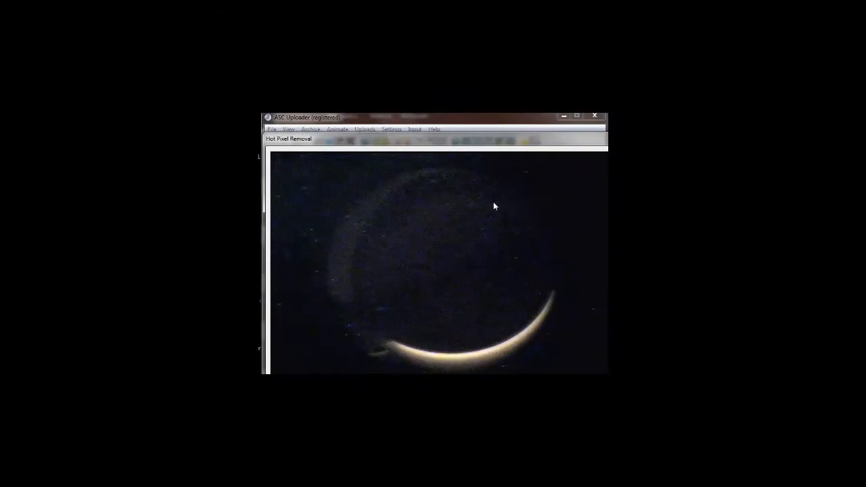
mouse_move(389, 313)
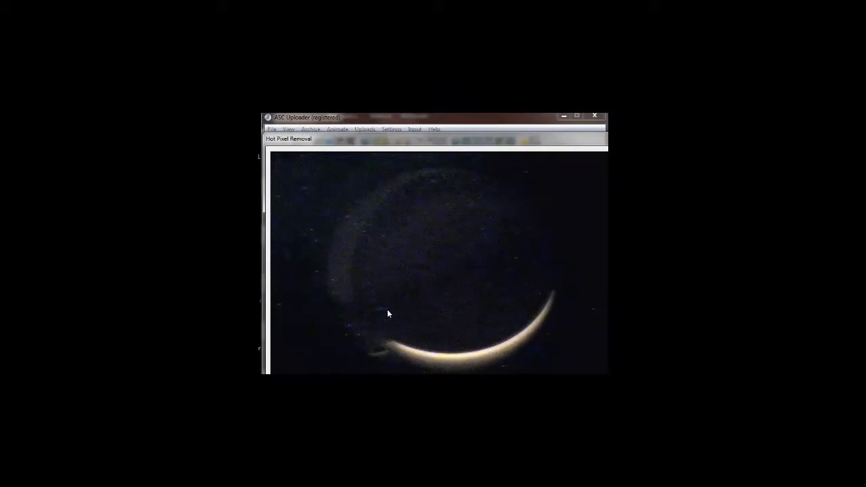
mouse_move(345, 299)
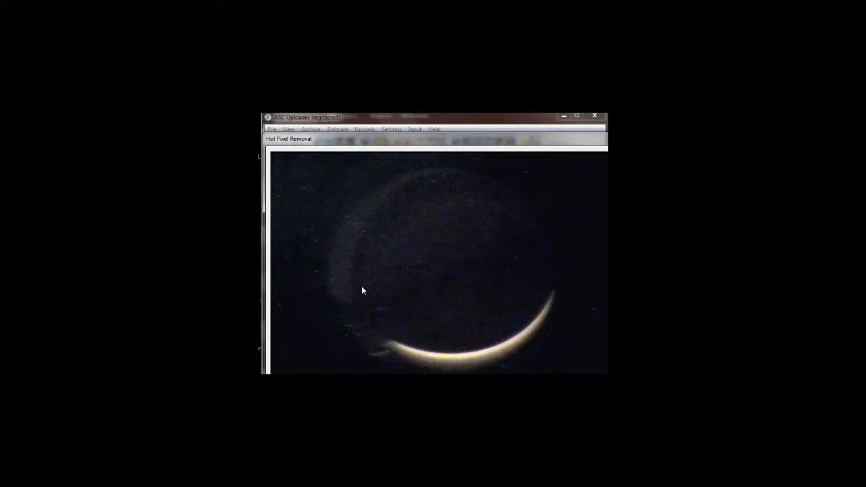
mouse_move(417, 295)
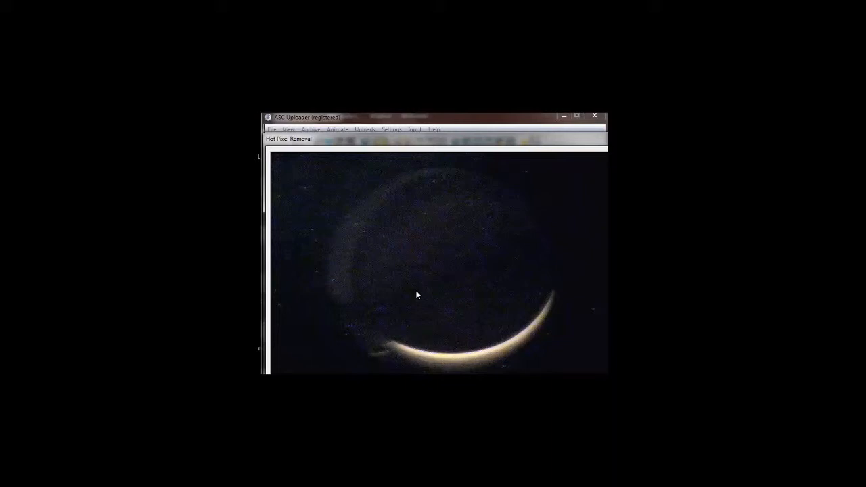
mouse_move(403, 271)
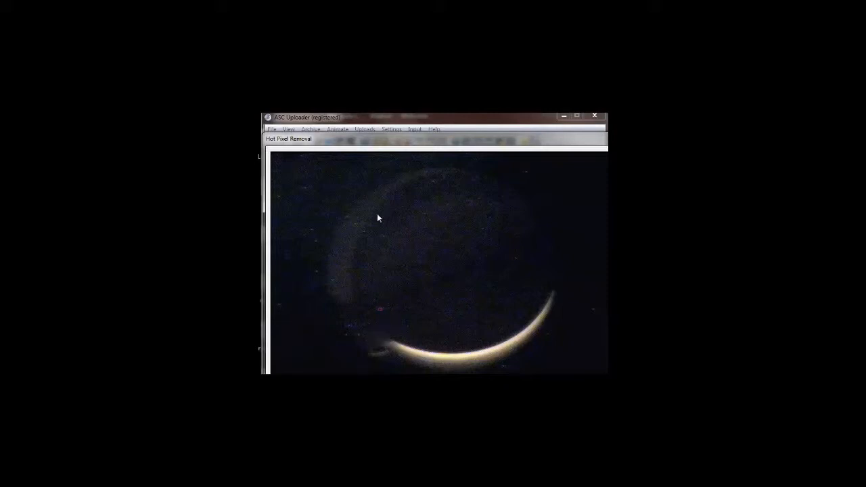
mouse_move(377, 238)
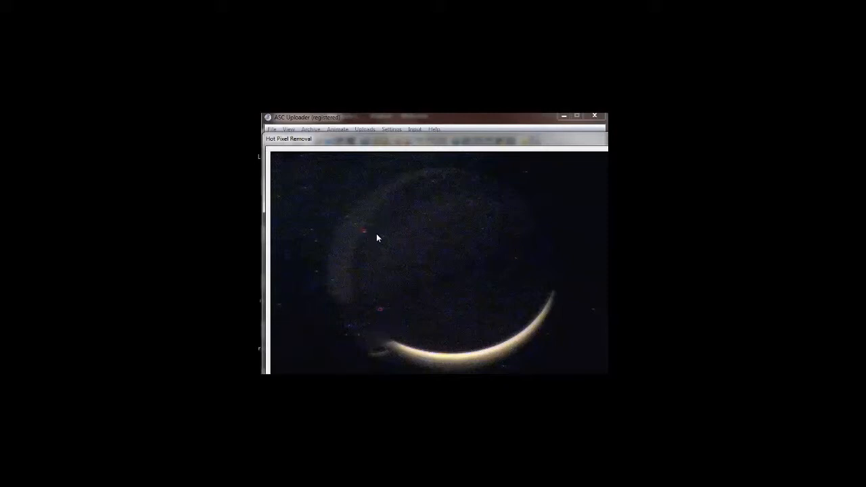
mouse_move(348, 220)
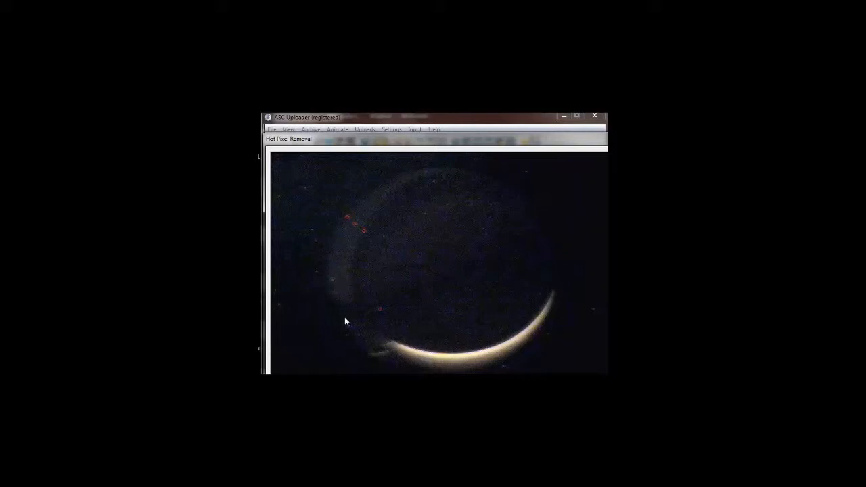
mouse_move(521, 266)
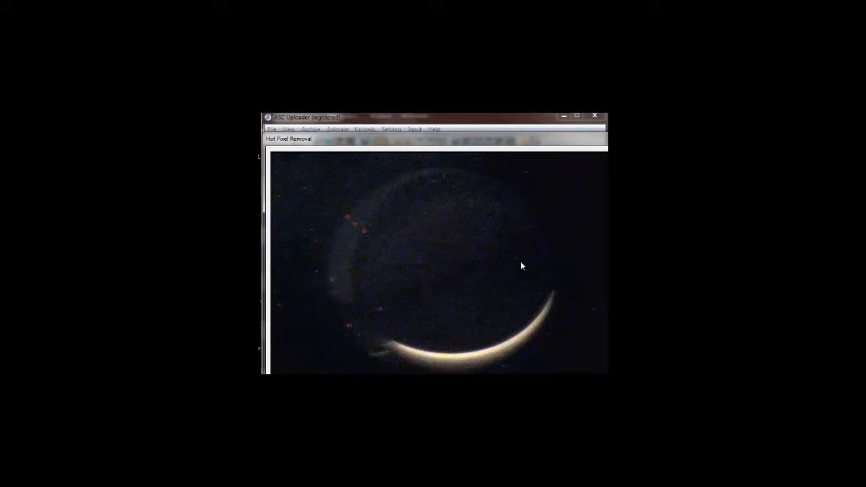
mouse_move(516, 263)
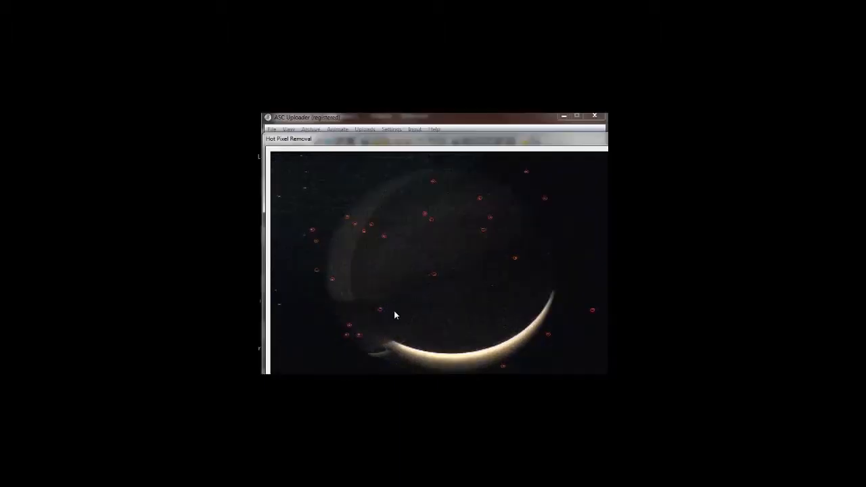
mouse_move(383, 242)
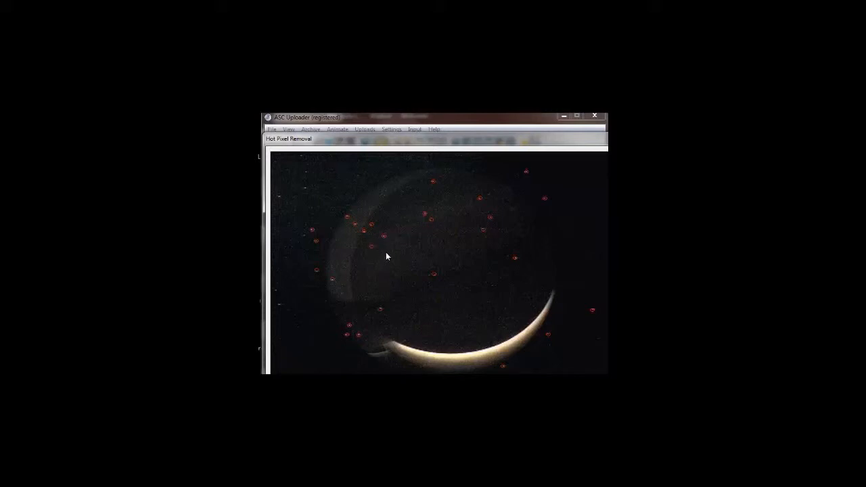
mouse_move(304, 193)
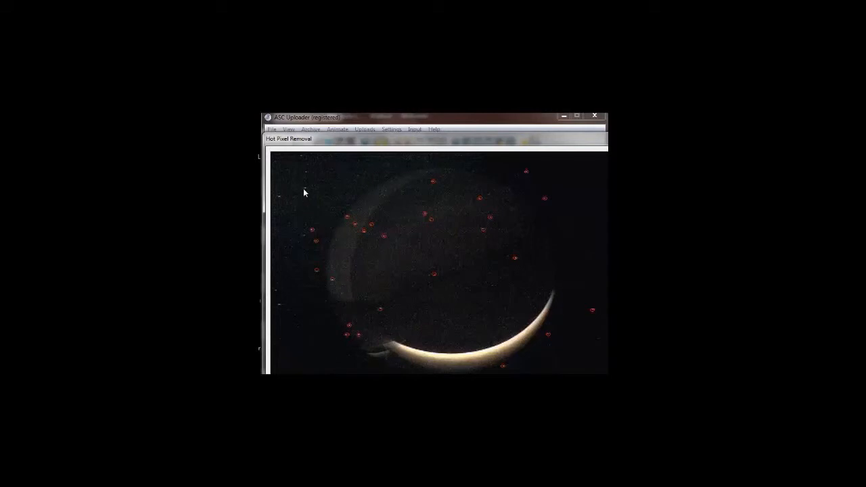
mouse_move(279, 198)
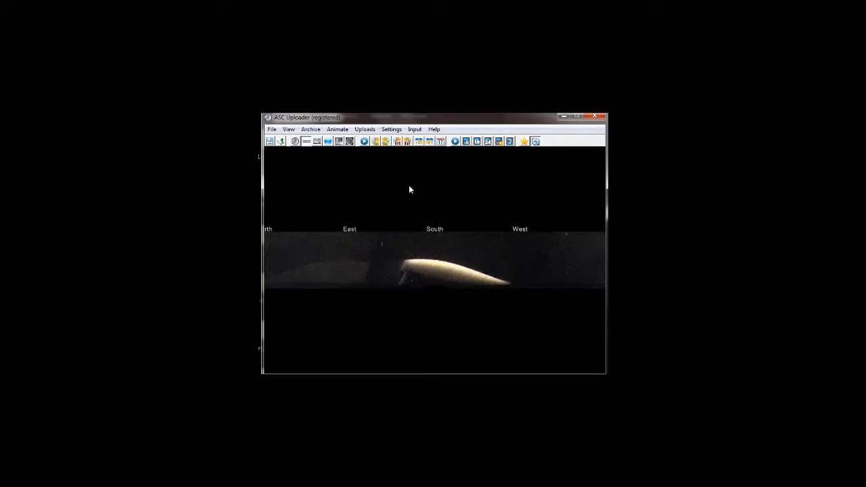
mouse_move(371, 204)
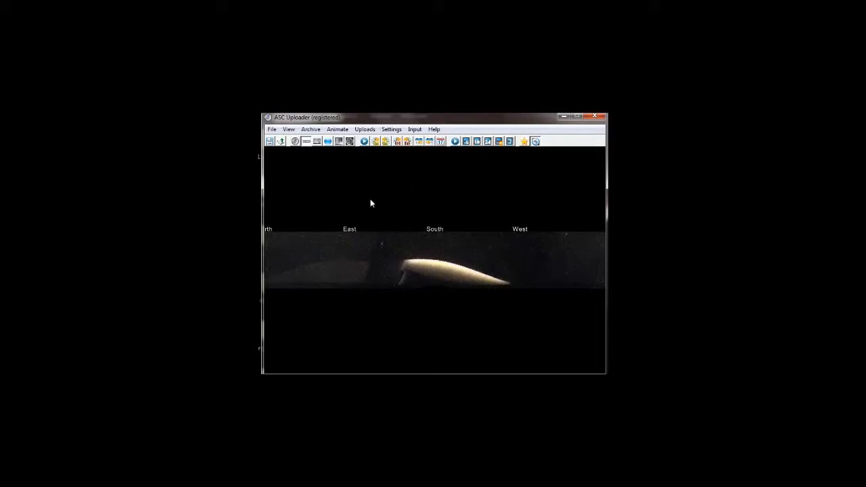
mouse_move(311, 172)
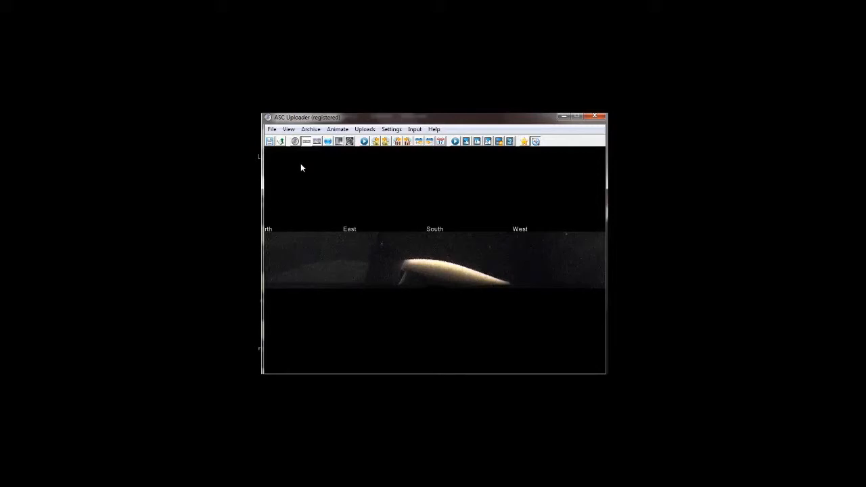
mouse_move(300, 177)
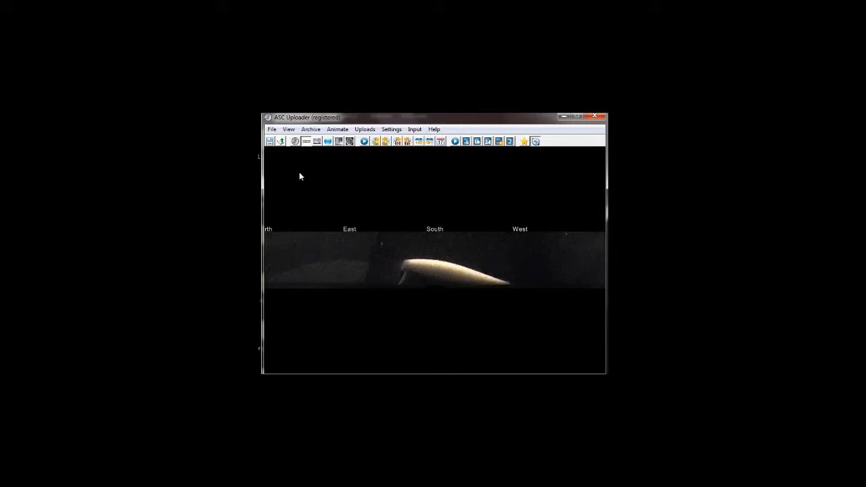
mouse_move(433, 200)
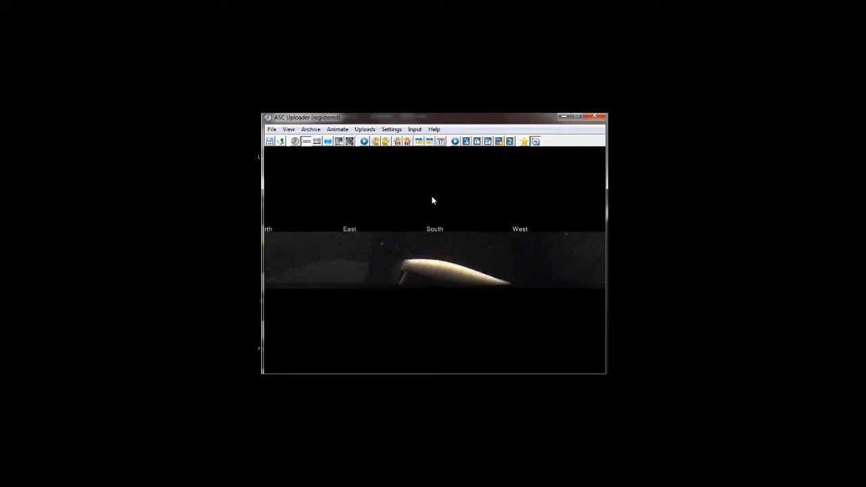
mouse_move(400, 200)
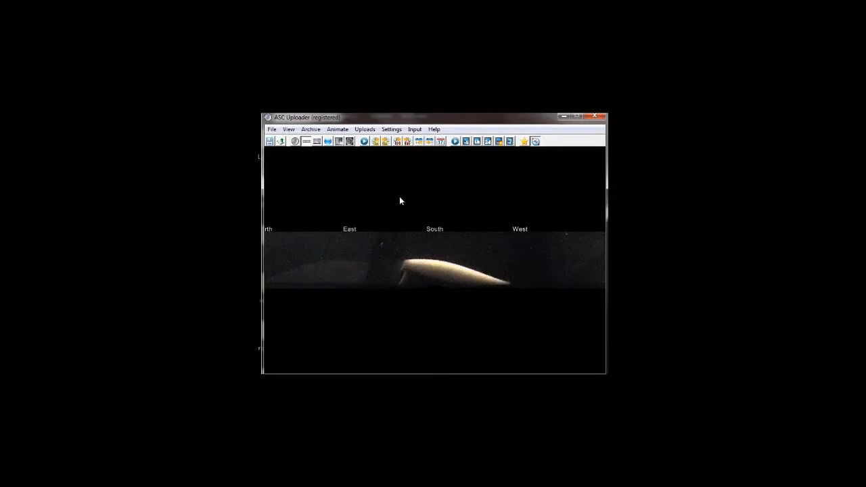
mouse_move(331, 190)
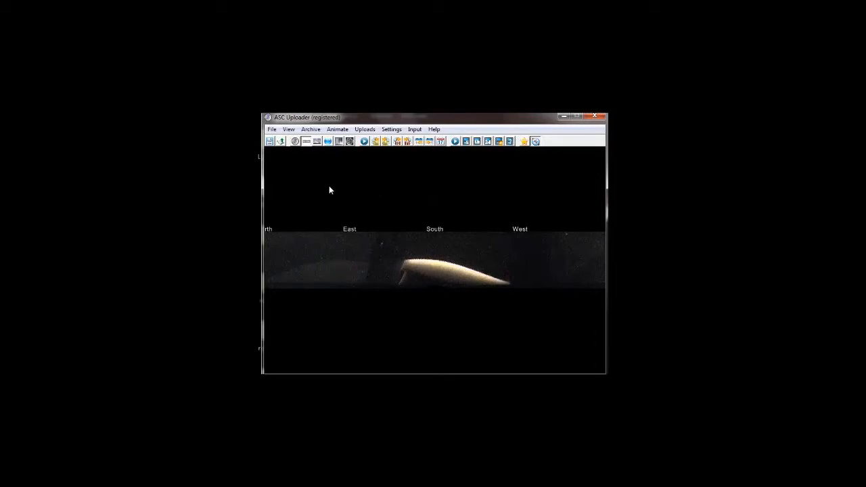
mouse_move(323, 169)
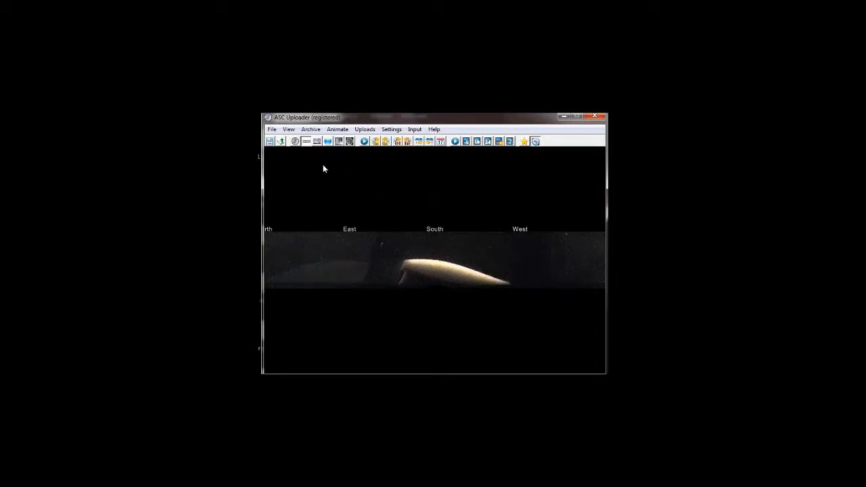
left_click(391, 129)
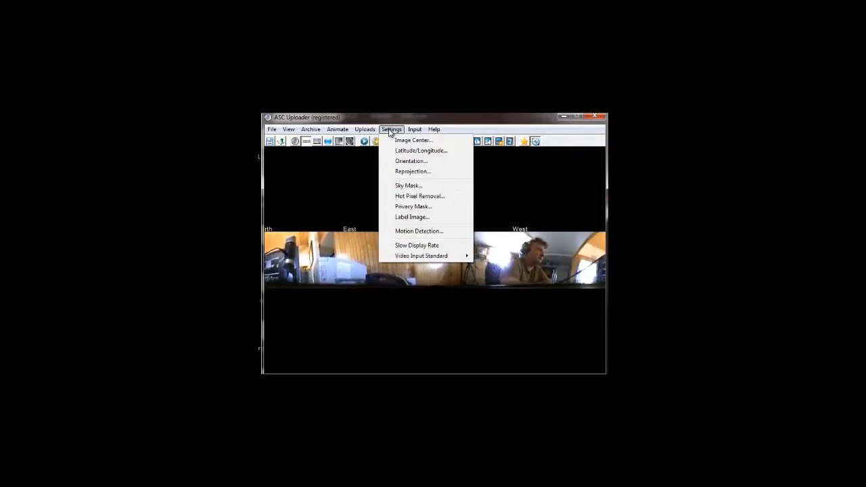
mouse_move(419, 211)
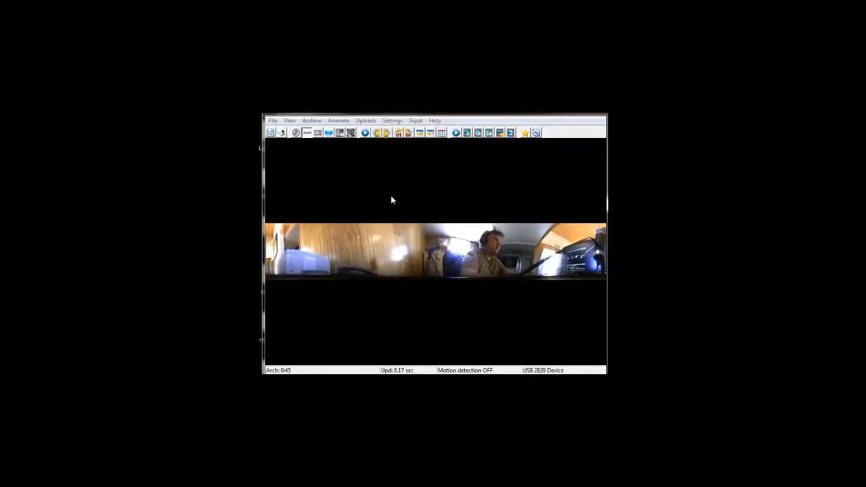
Step: Open AllSkyCam.com upload settings with Normal items and 10-minute interval, leaving uploads disabled
left_click(366, 120)
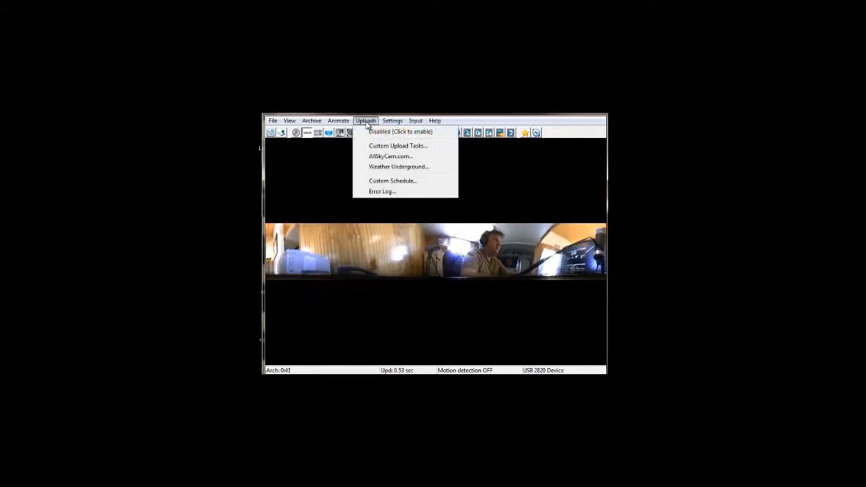
mouse_move(390, 157)
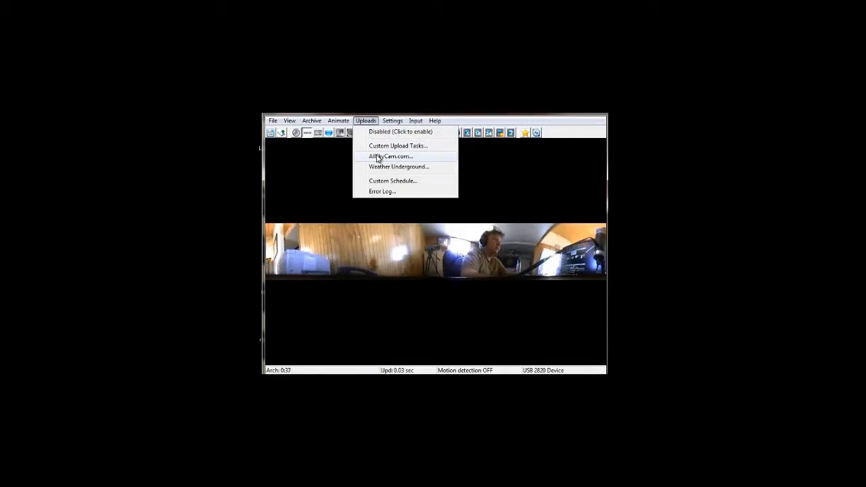
left_click(391, 157)
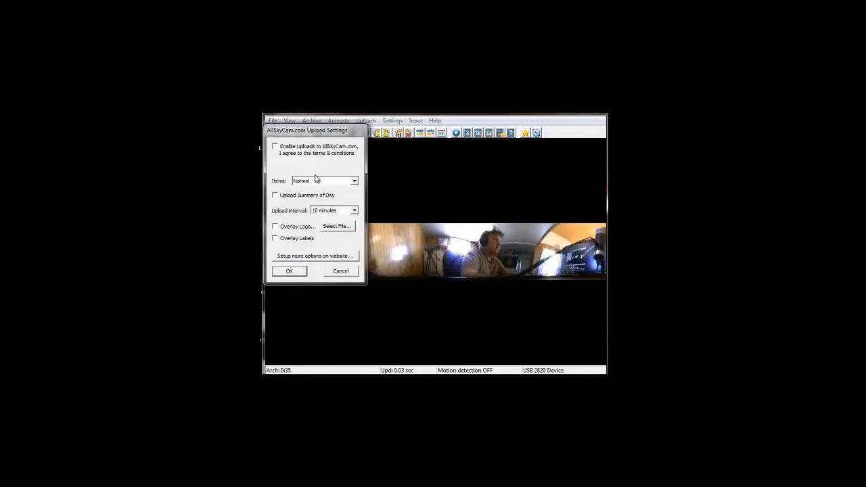
left_click(353, 181)
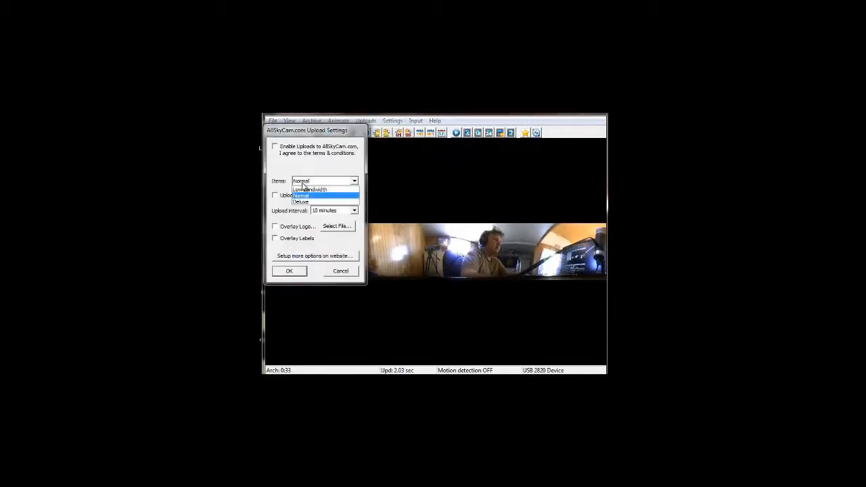
mouse_move(310, 189)
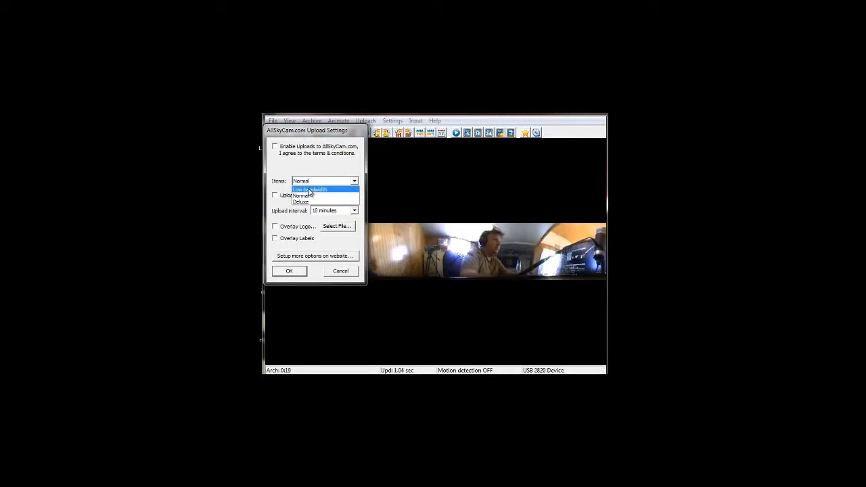
mouse_move(306, 202)
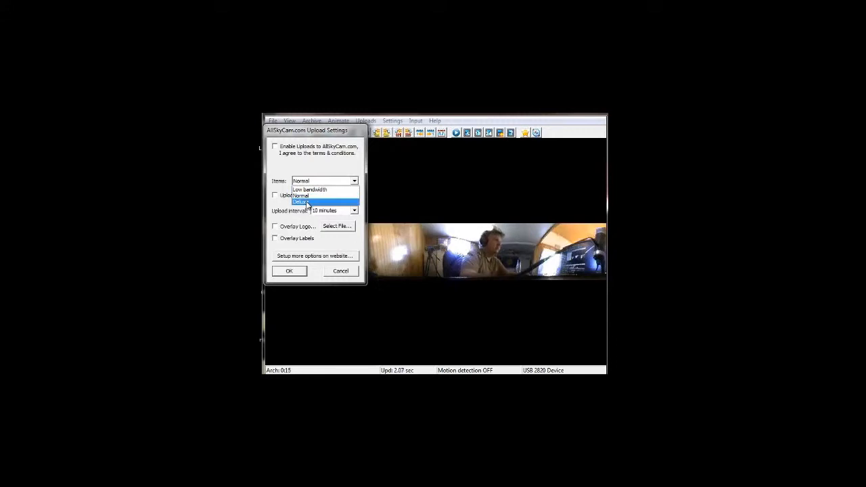
left_click(299, 196)
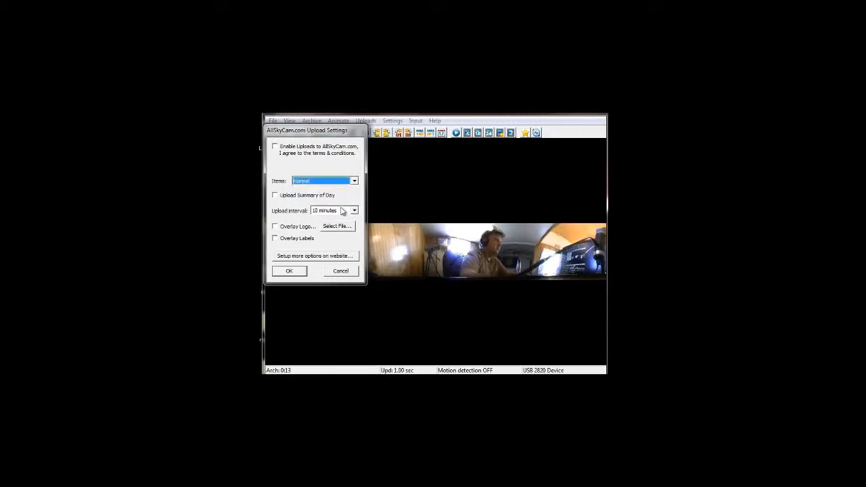
left_click(354, 211)
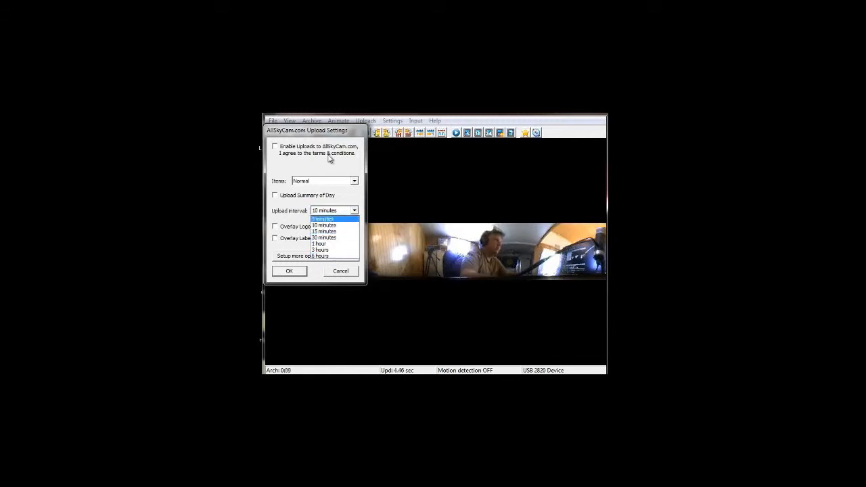
left_click(324, 218)
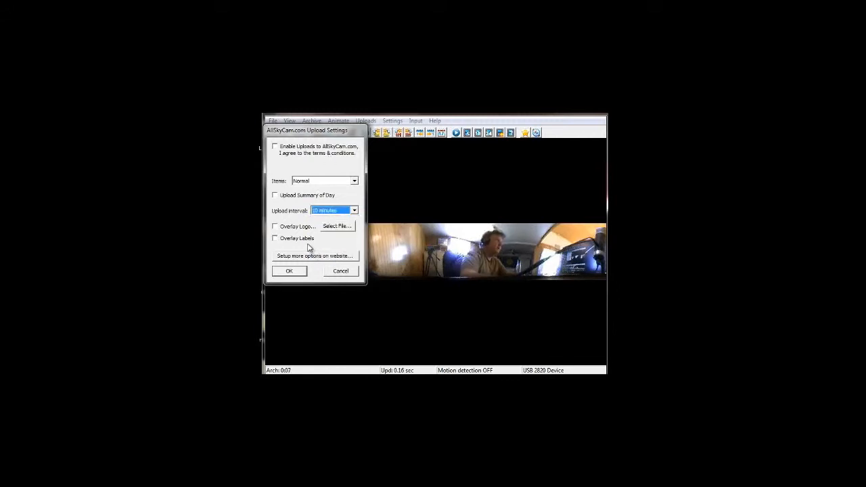
left_click(275, 147)
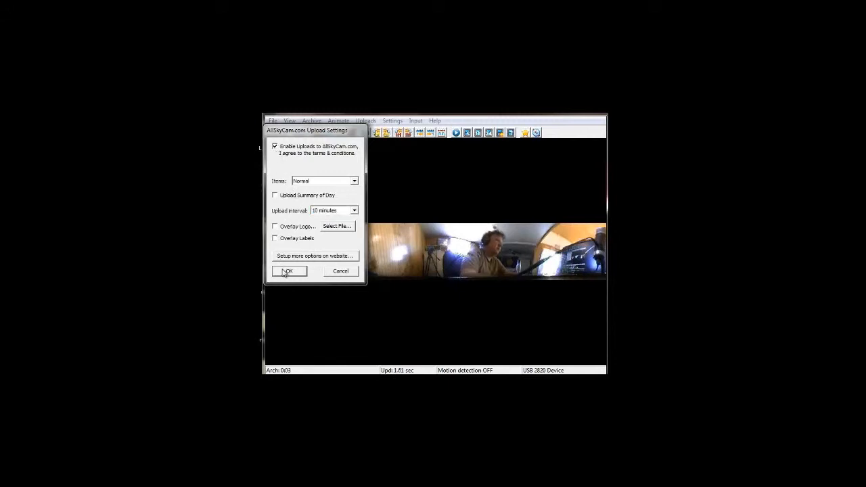
left_click(276, 147)
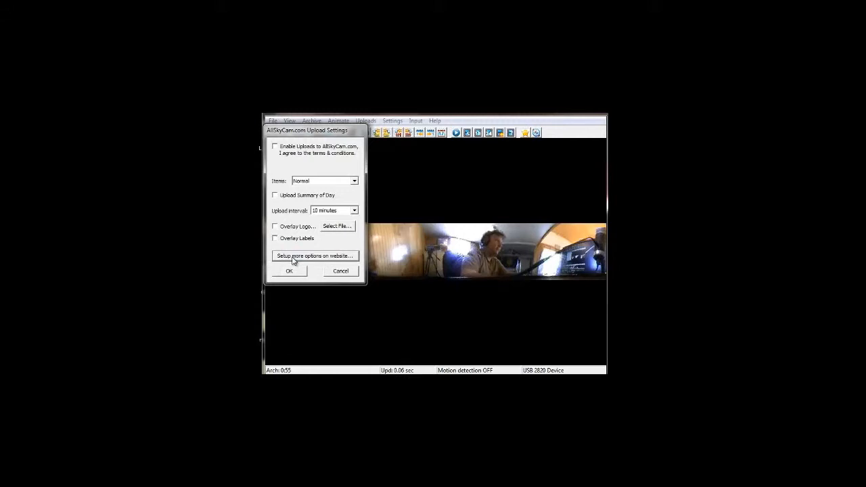
Step: Review the Setup options and Enable Uploads checkbox, then close the AllSkyCam.com dialog
left_click(314, 255)
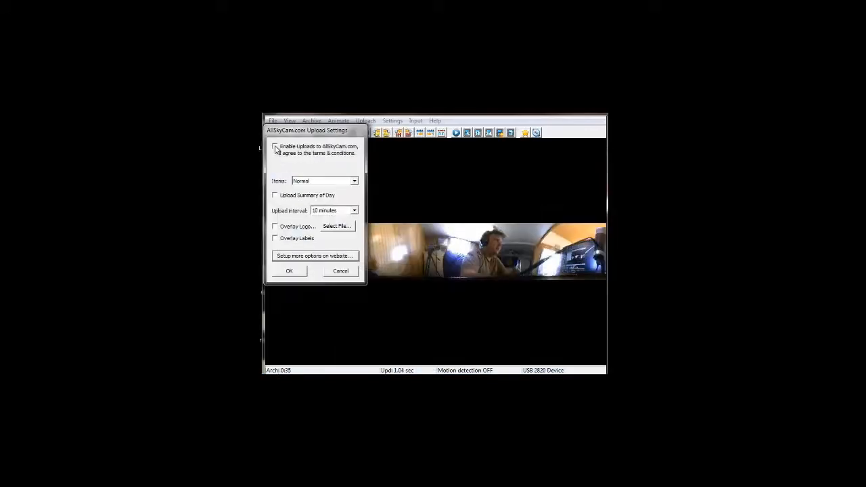
left_click(275, 146)
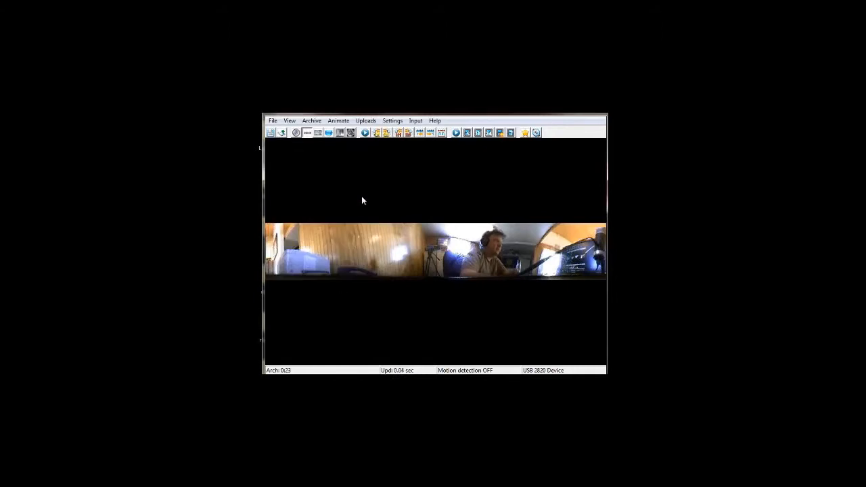
Step: Open the Uploads menu, dismiss it, and open it once more
left_click(366, 120)
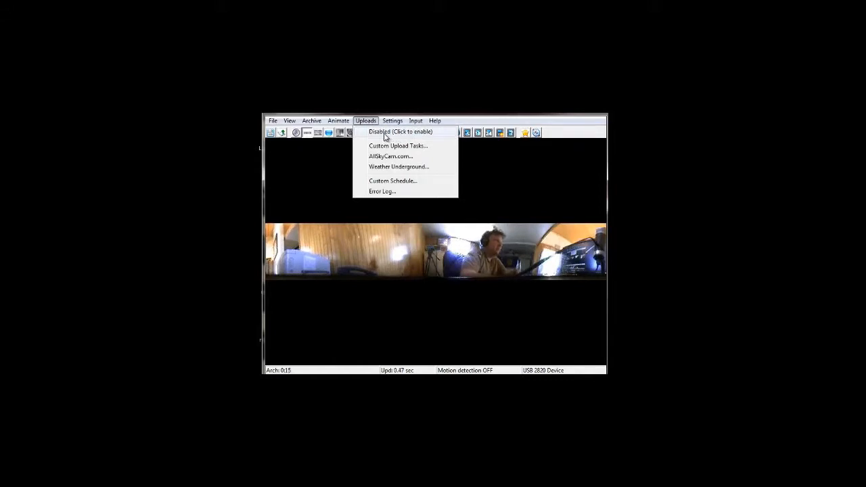
mouse_move(382, 165)
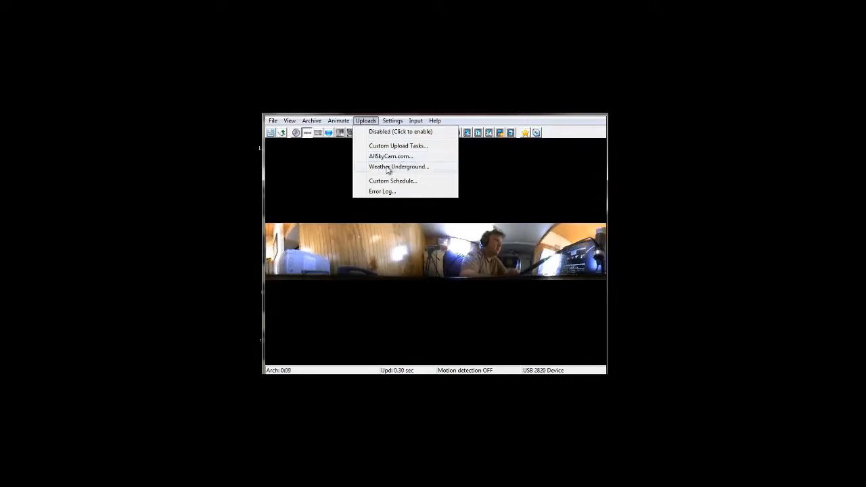
mouse_move(384, 184)
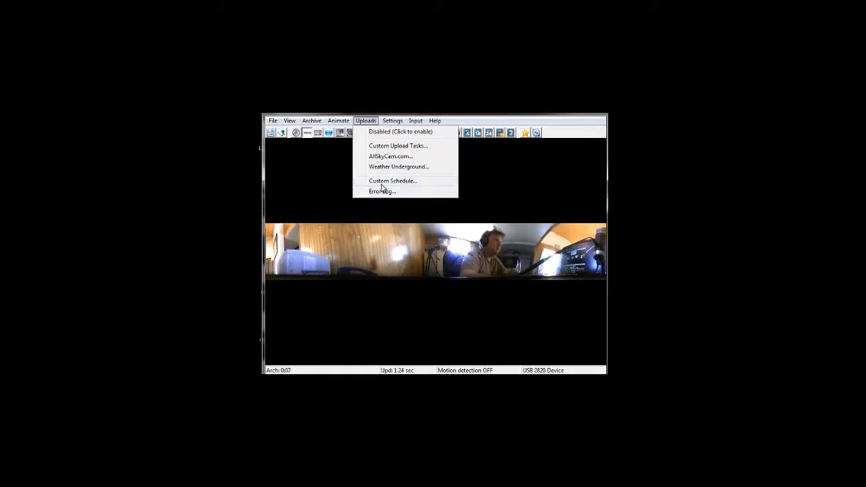
mouse_move(376, 132)
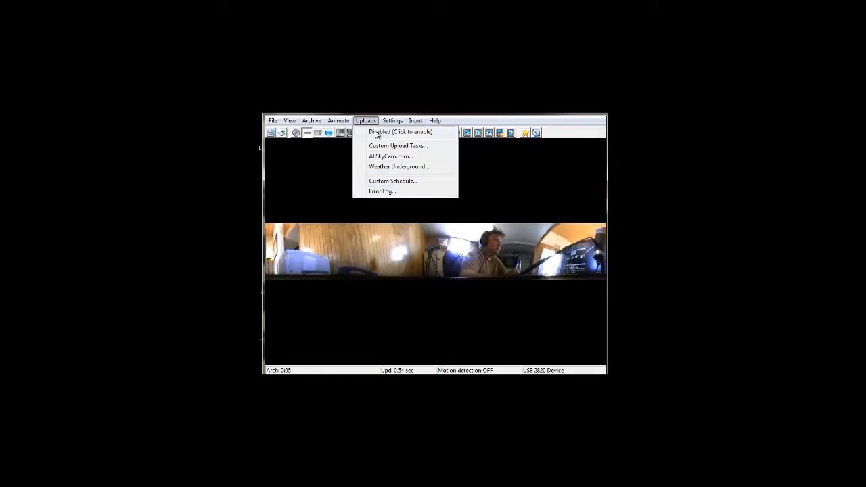
left_click(395, 131)
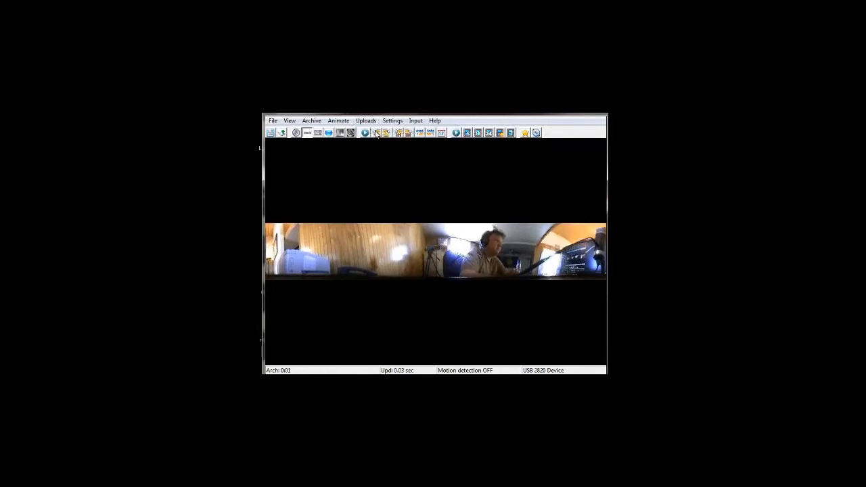
left_click(366, 121)
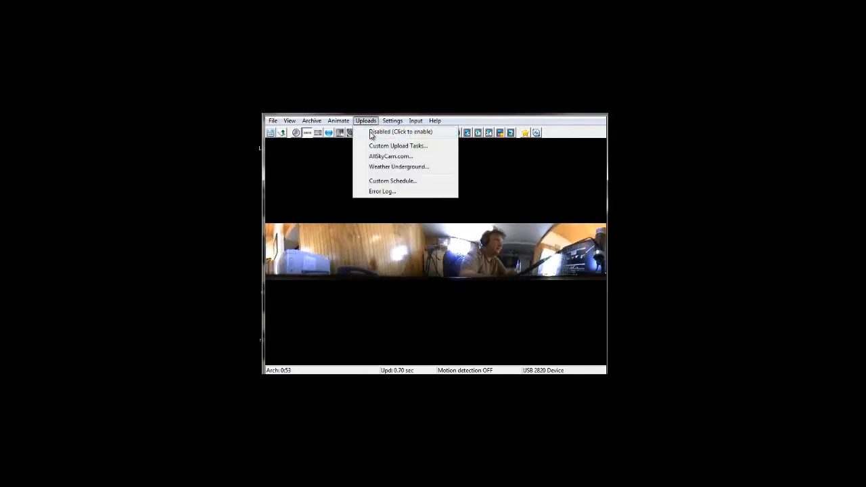
mouse_move(371, 164)
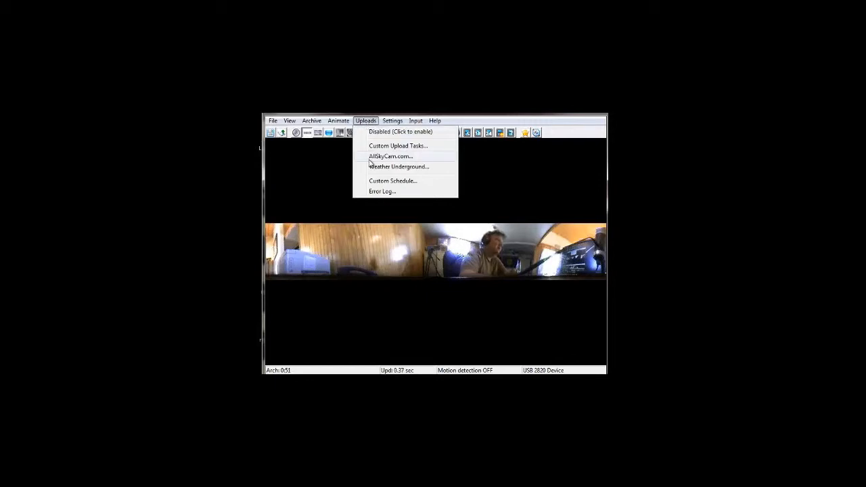
Step: Reopen Uploads > AllSkyCam.com, look over the dialog, and cancel it
left_click(390, 156)
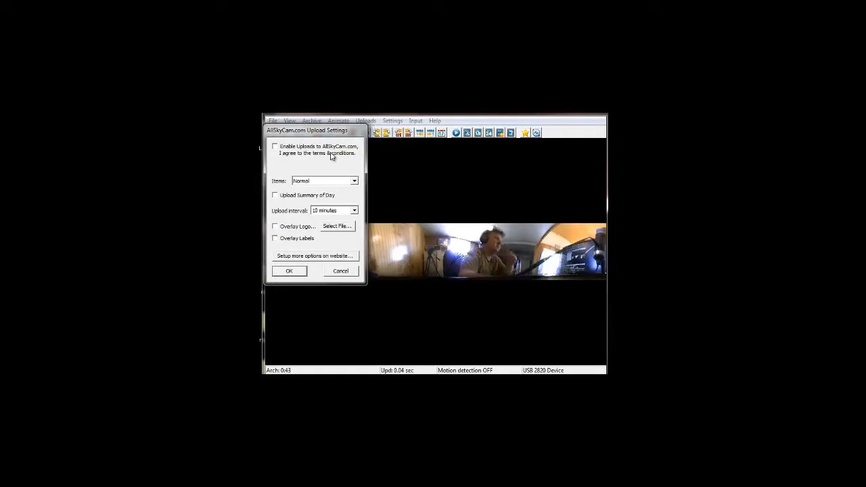
mouse_move(304, 161)
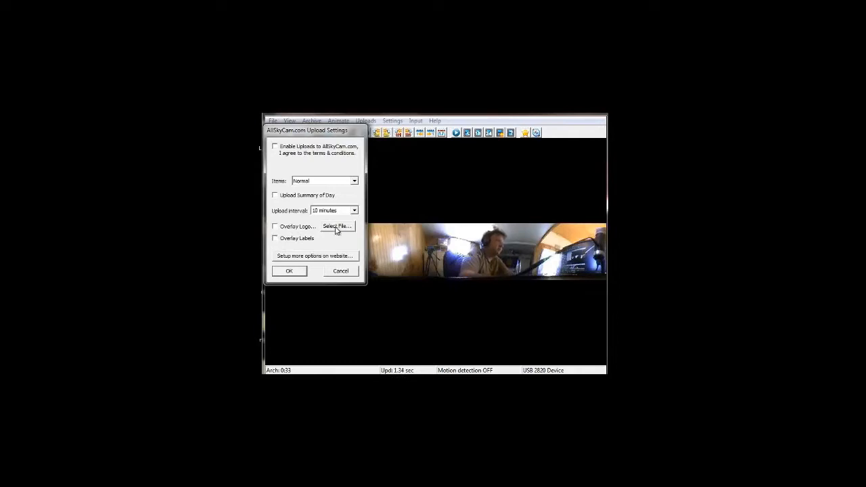
mouse_move(289, 205)
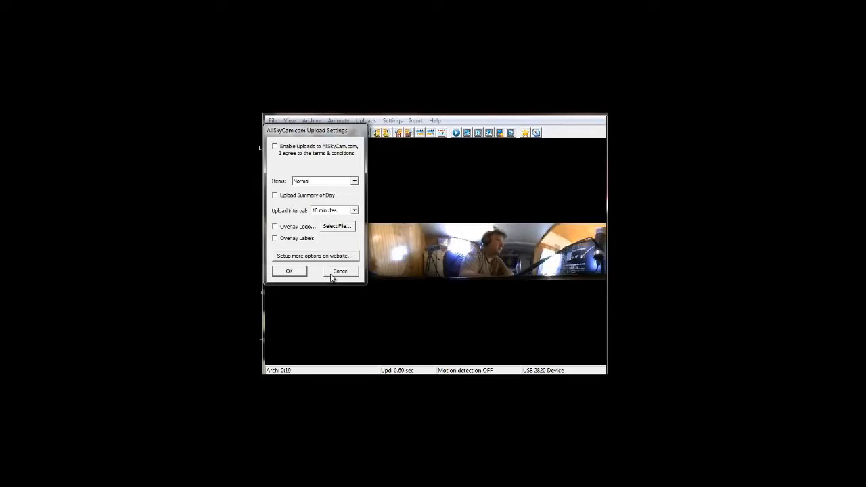
left_click(340, 271)
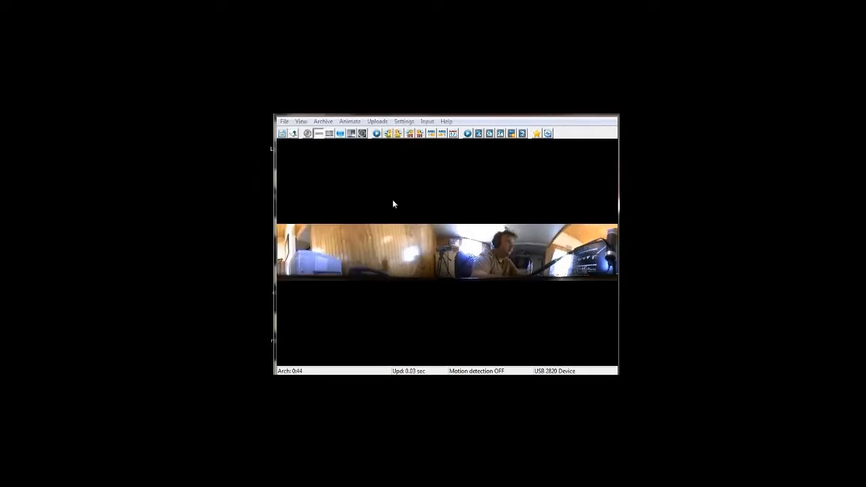
left_click(377, 121)
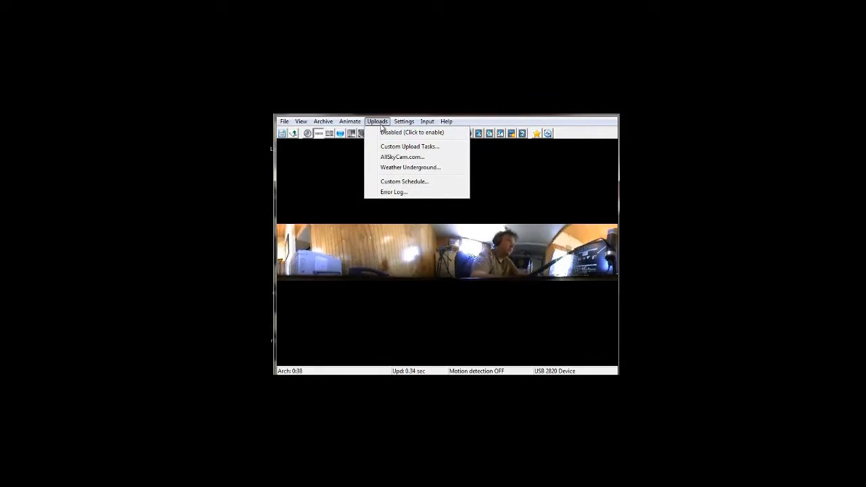
left_click(409, 146)
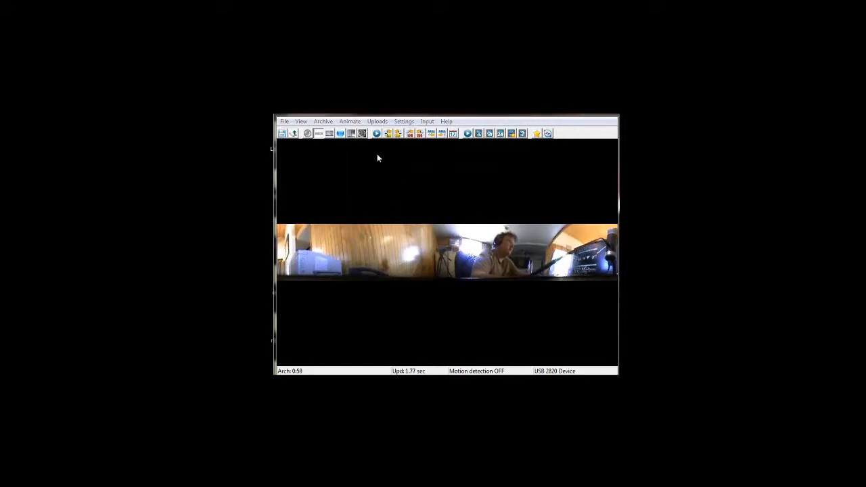
Step: In Archiving Options, set the archiving interval to 1 minute with a 130 GB limit
left_click(322, 122)
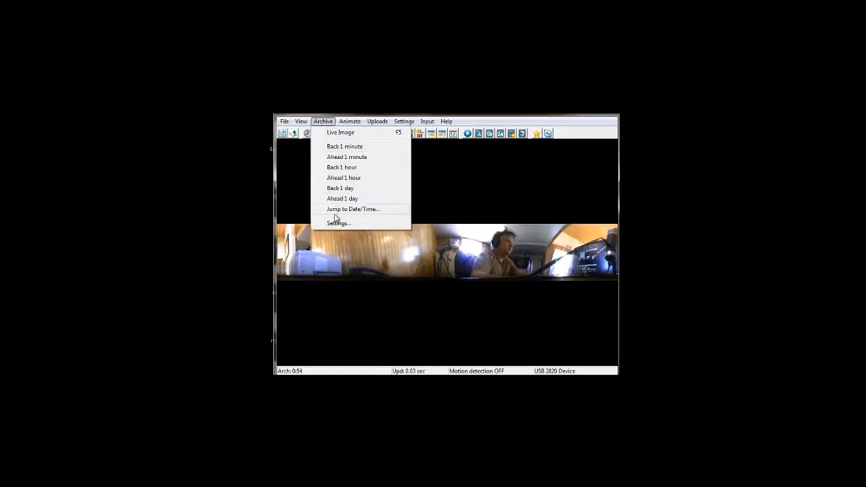
left_click(338, 223)
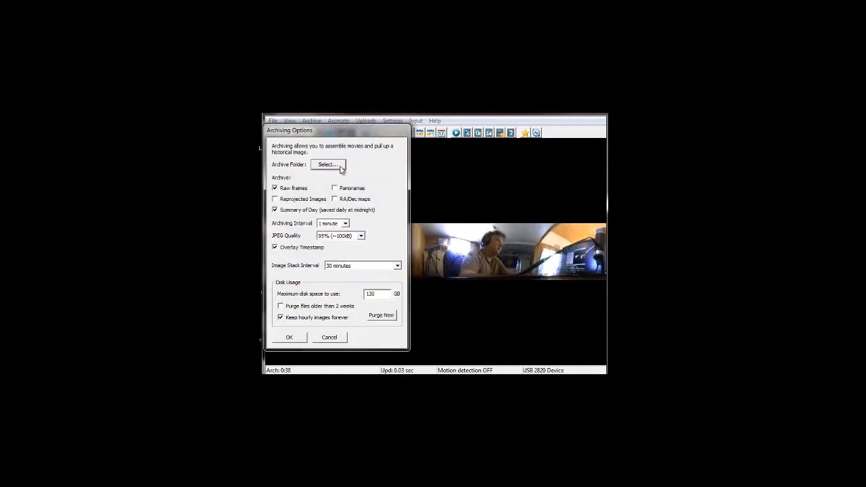
left_click(327, 164)
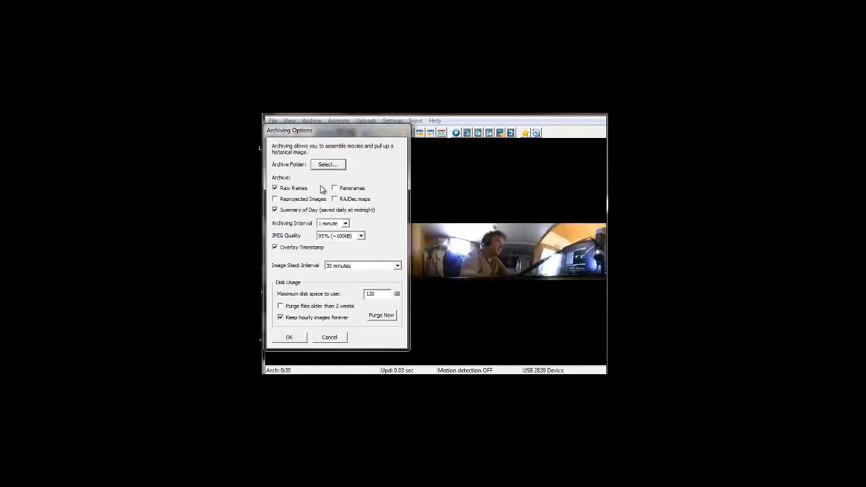
mouse_move(339, 271)
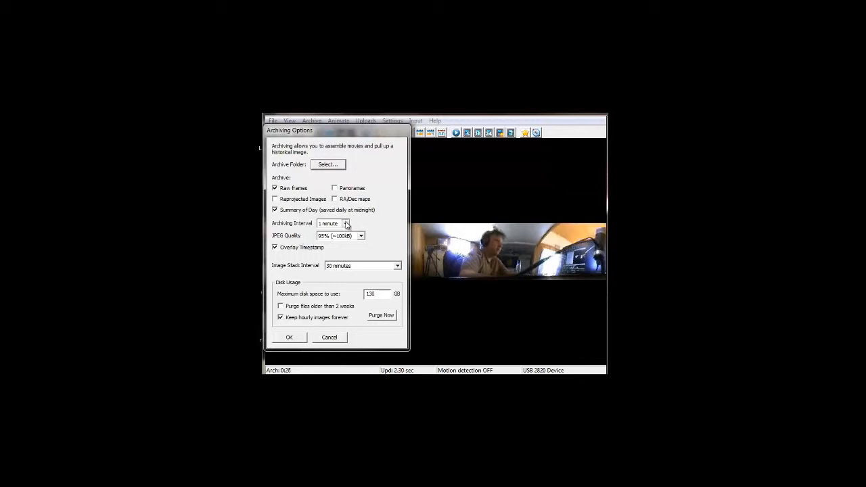
left_click(345, 224)
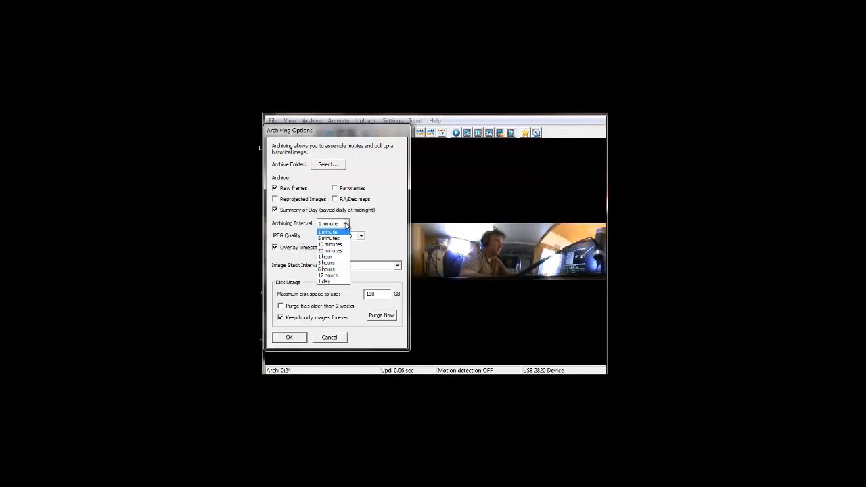
left_click(328, 223)
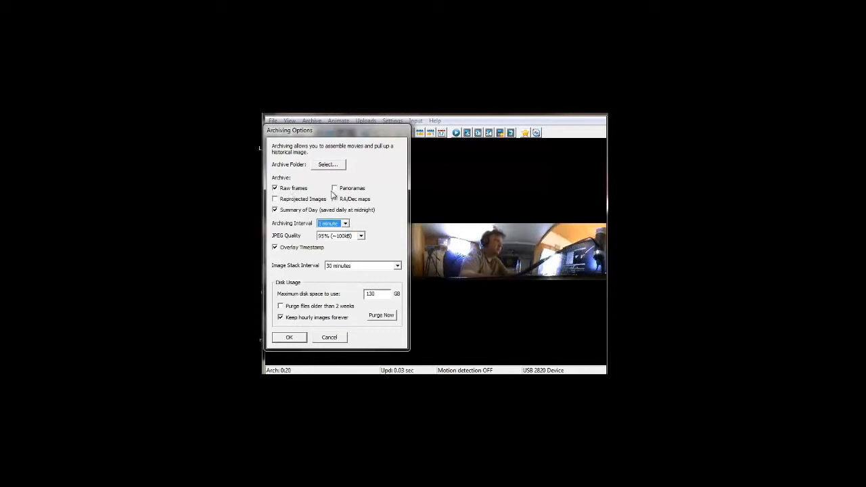
mouse_move(352, 205)
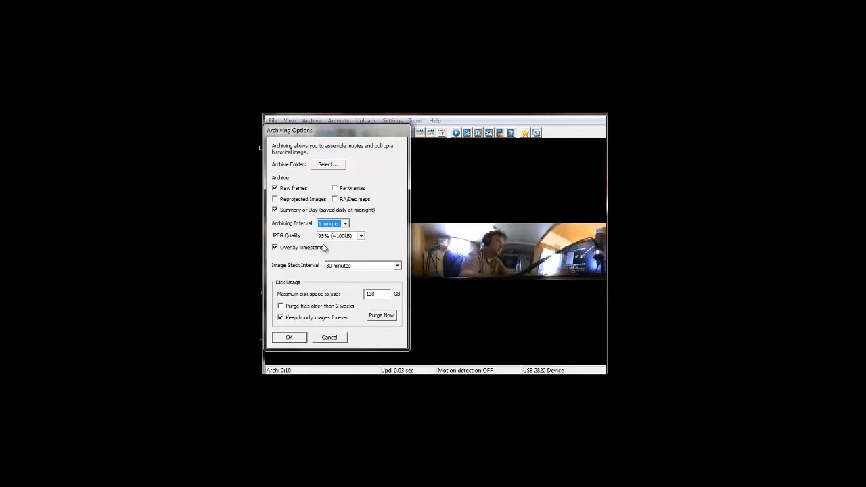
mouse_move(374, 252)
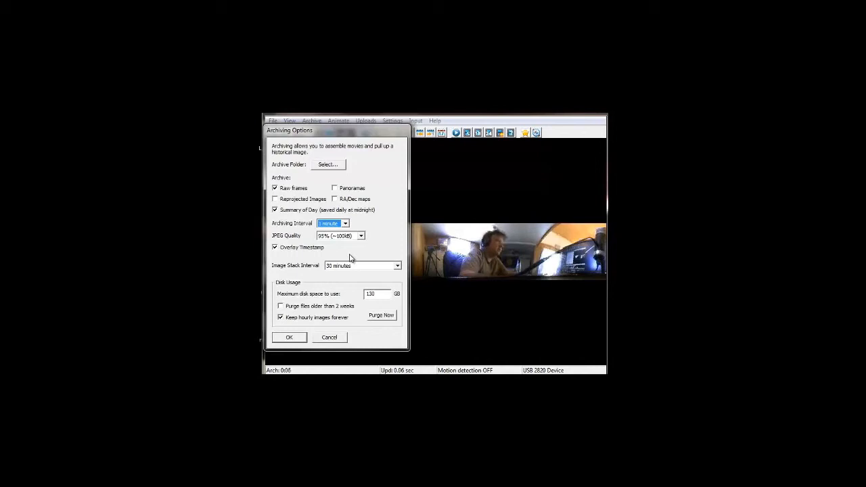
mouse_move(335, 260)
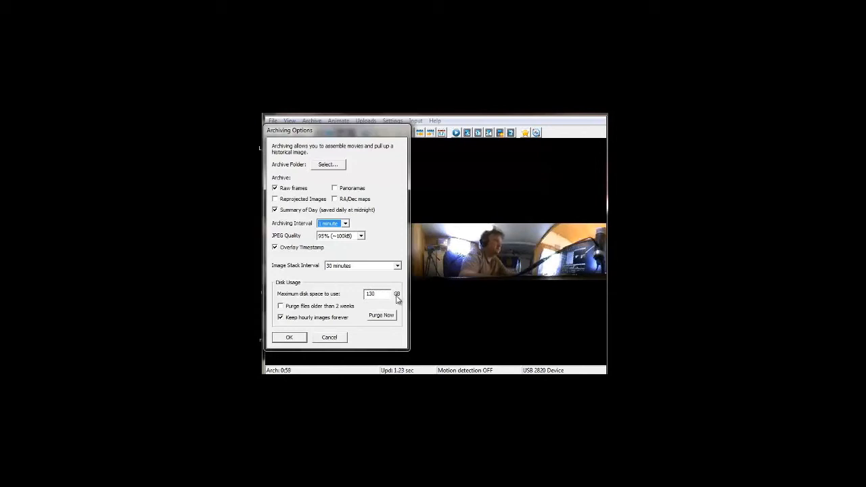
mouse_move(327, 313)
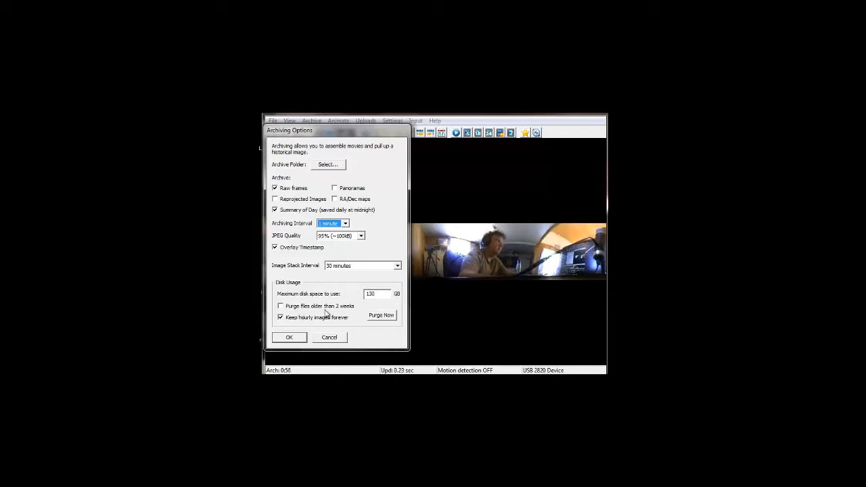
mouse_move(333, 285)
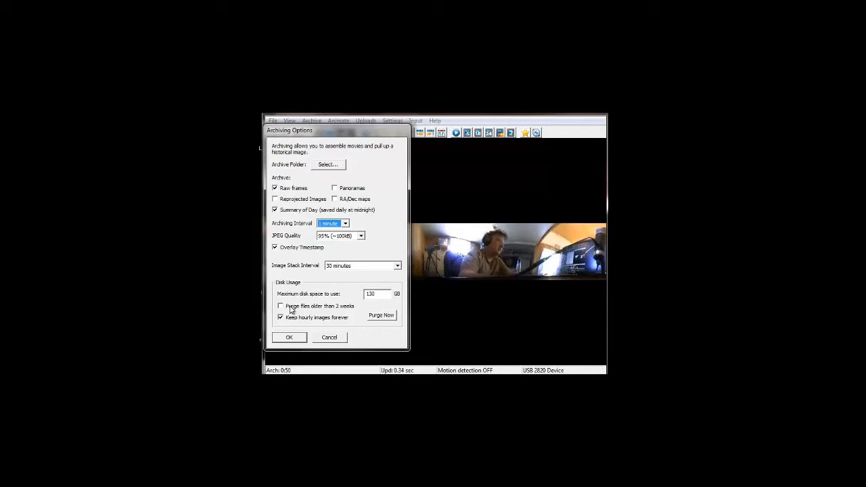
mouse_move(294, 298)
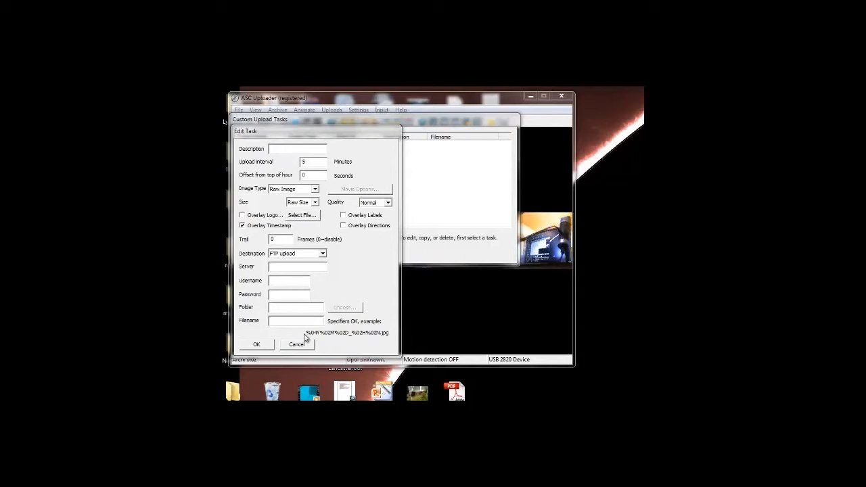
mouse_move(300, 331)
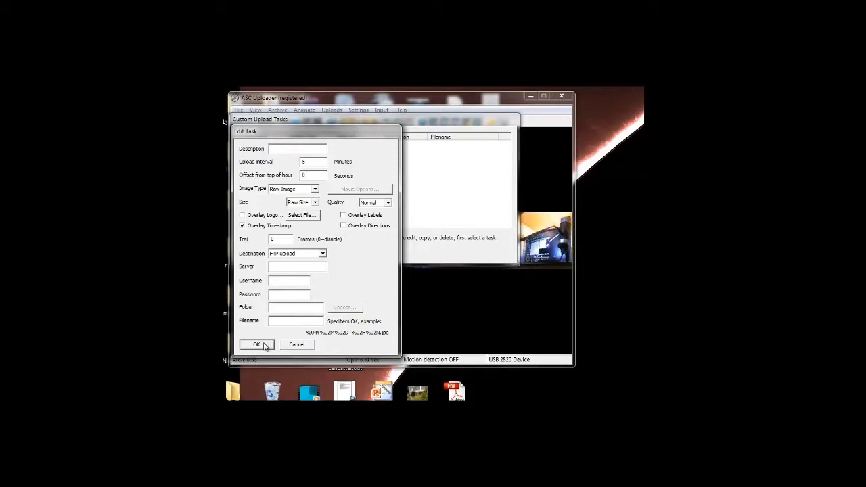
Step: Close Edit Task, then toggle nighttime motion search on and off in Motion Detection
left_click(257, 345)
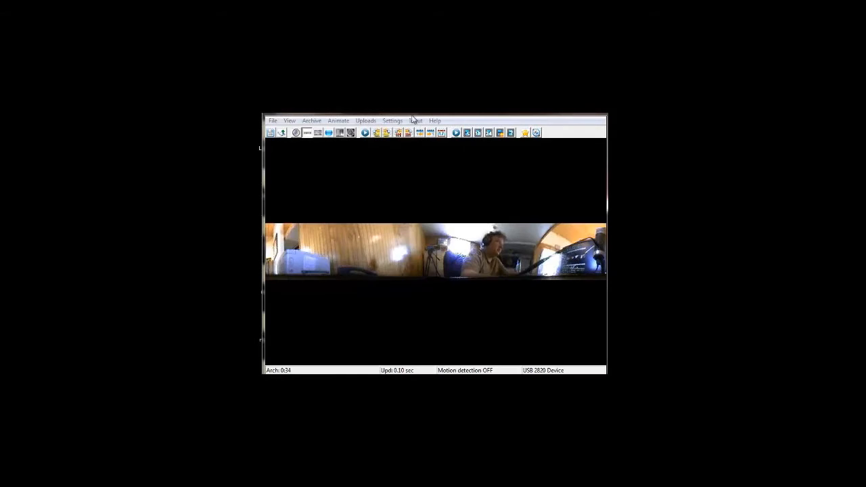
left_click(393, 120)
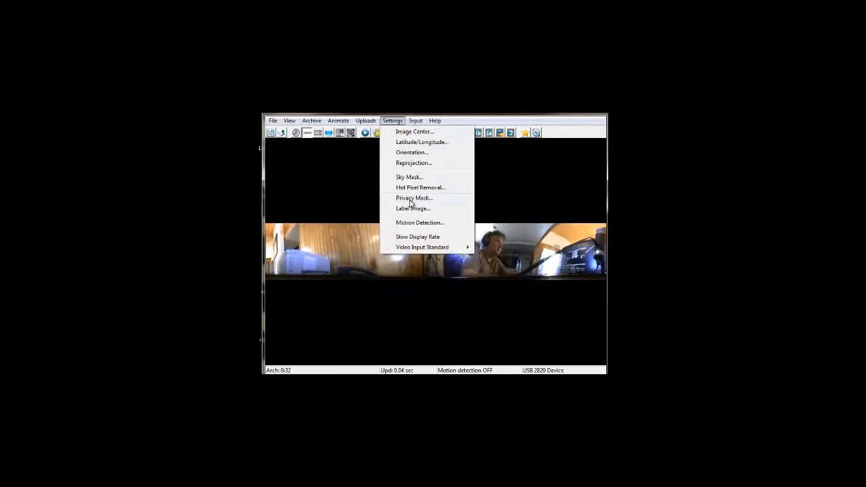
mouse_move(412, 223)
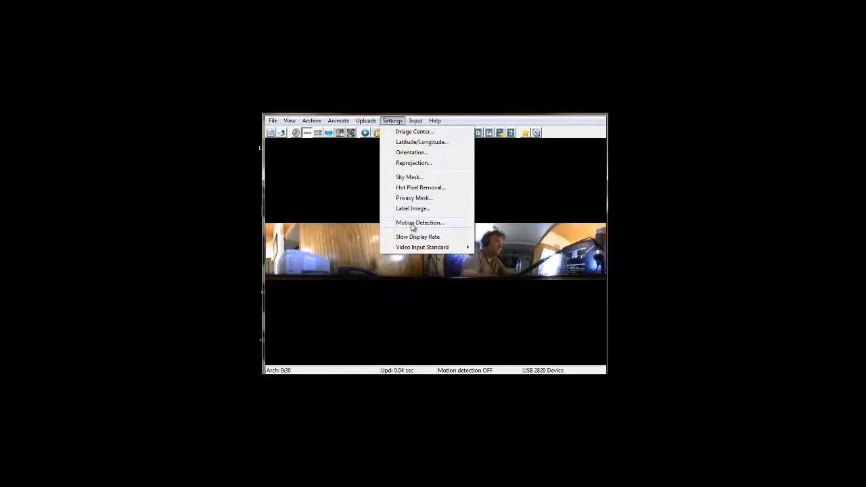
left_click(419, 223)
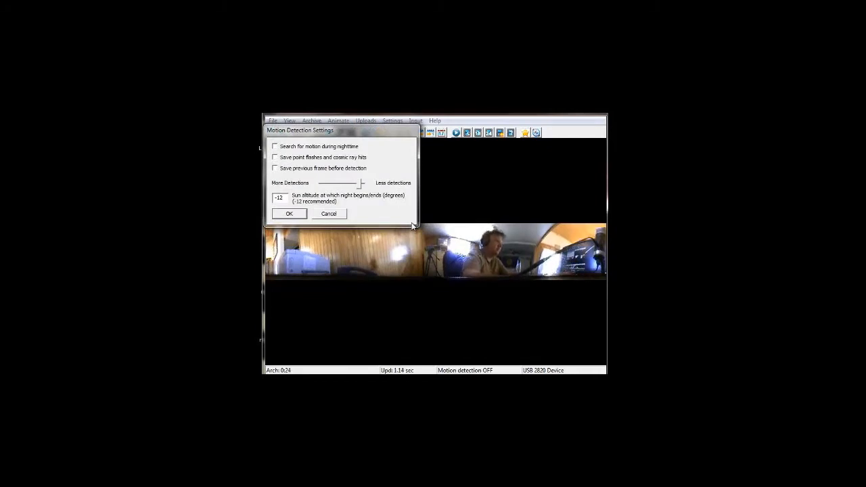
mouse_move(376, 169)
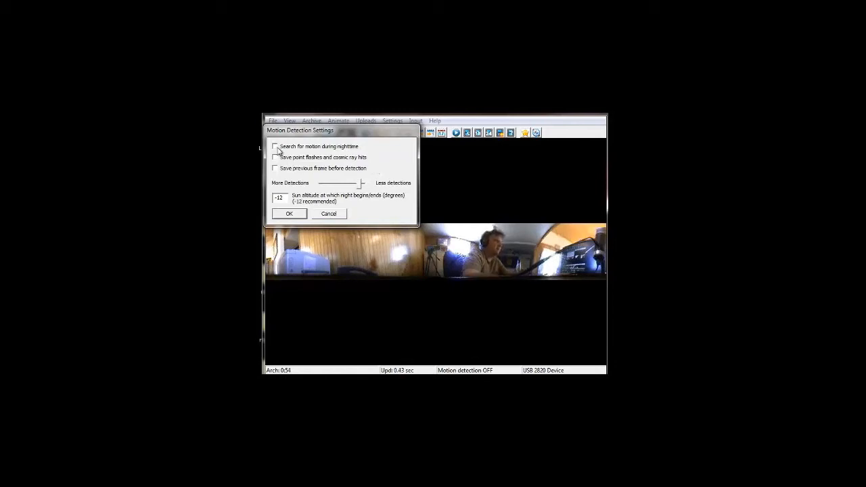
left_click(276, 146)
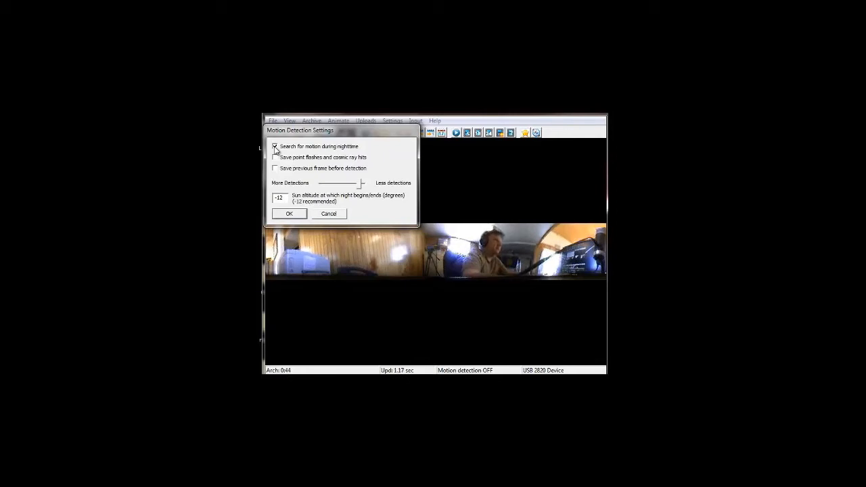
left_click(275, 146)
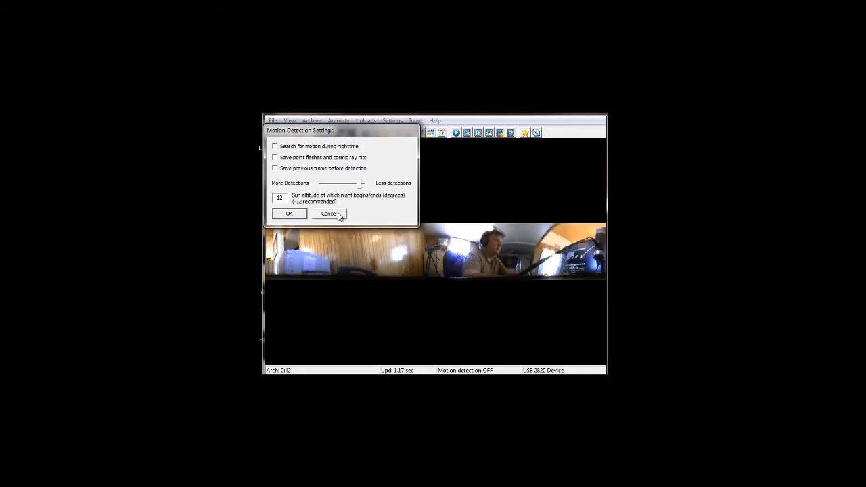
left_click(392, 120)
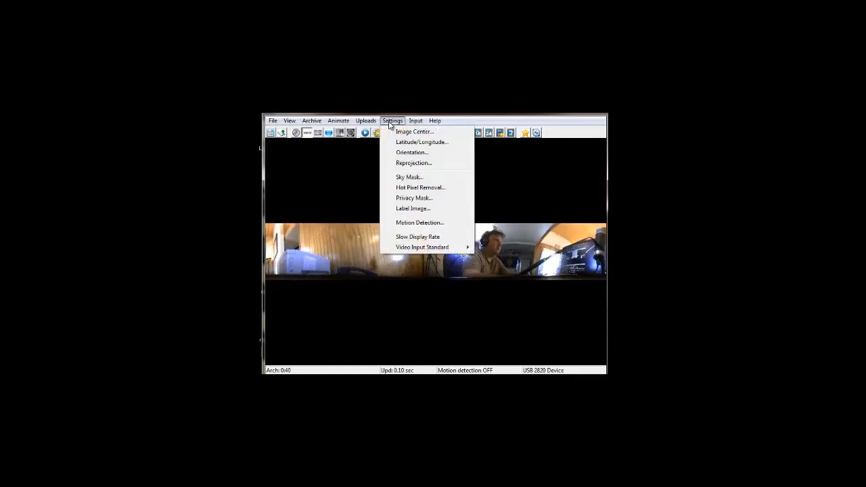
left_click(408, 177)
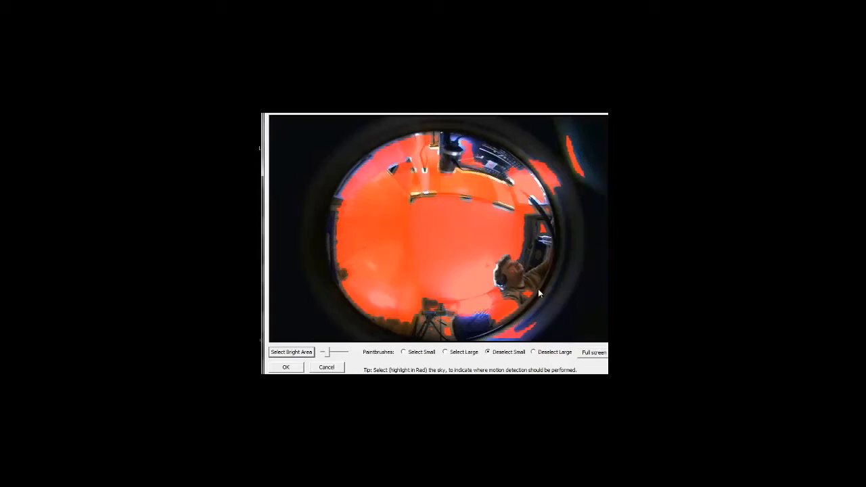
Step: Unmark part of the camera view's rim using the large deselect brush
left_click(534, 352)
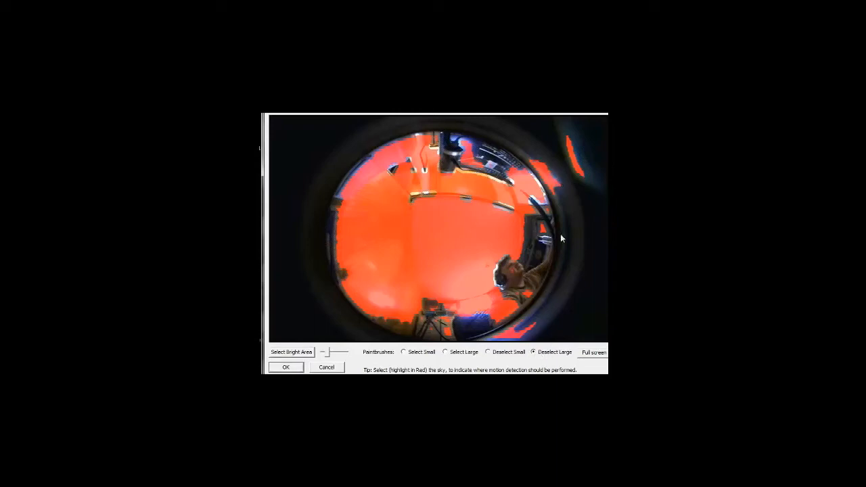
left_click(285, 366)
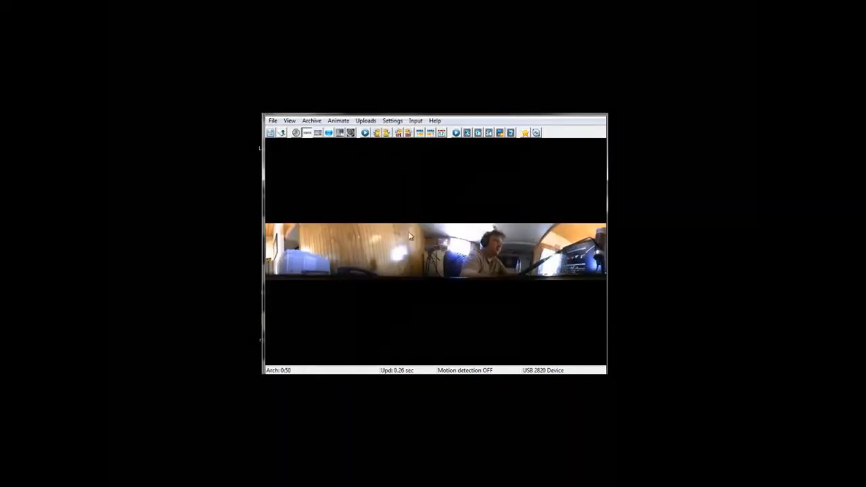
Step: Switch the live display from the panorama strip to the zoomed-in reprojected view
left_click(306, 132)
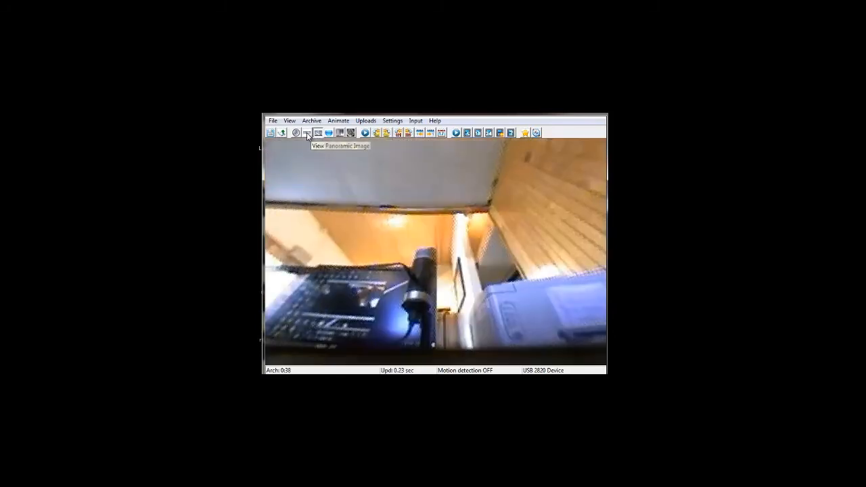
mouse_move(387, 115)
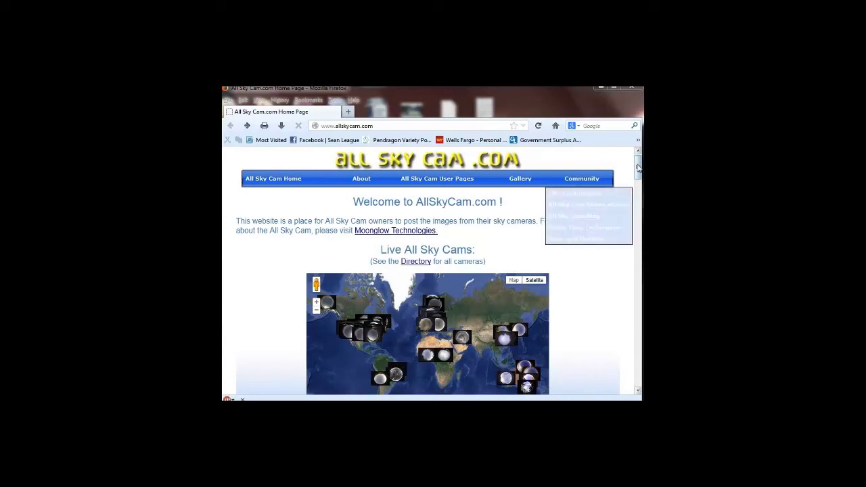
Step: Scroll the camera list and The Lozano Observatory page down to its summary-of-day image
scroll("down", 3)
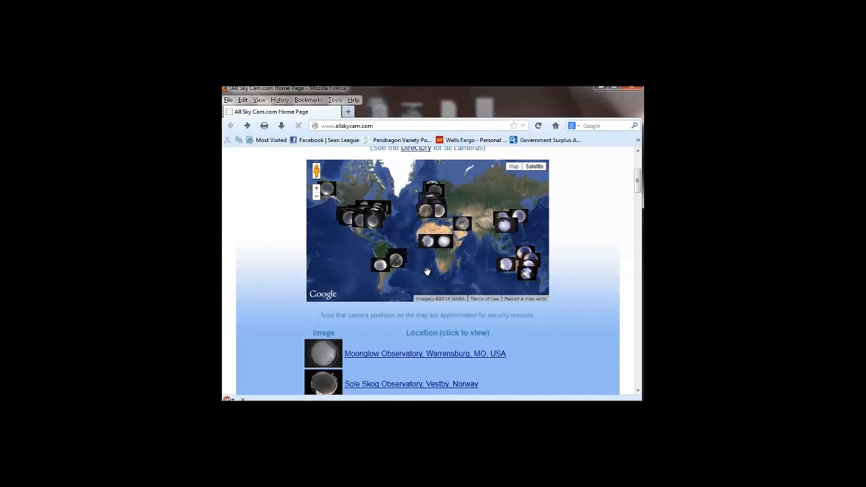
mouse_move(480, 254)
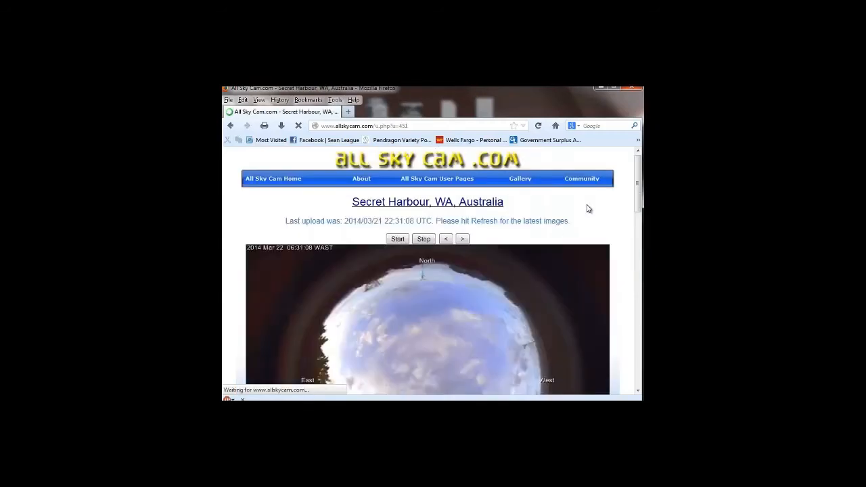
scroll("down", 3)
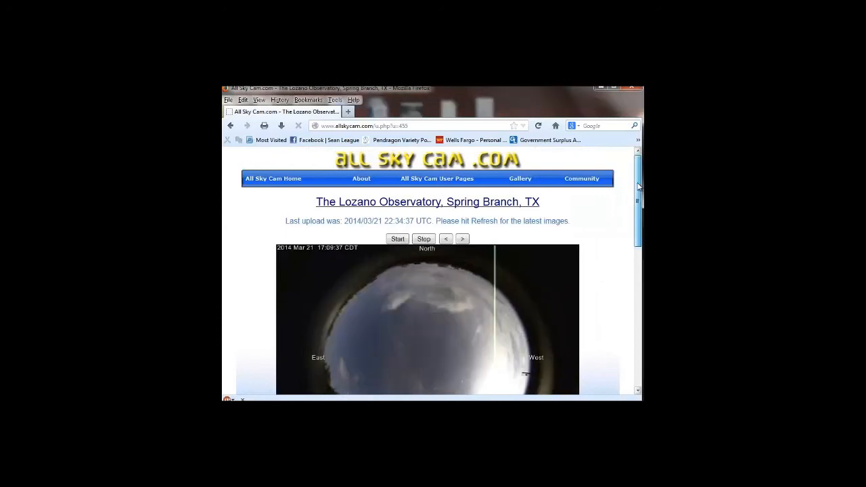
scroll("down", 3)
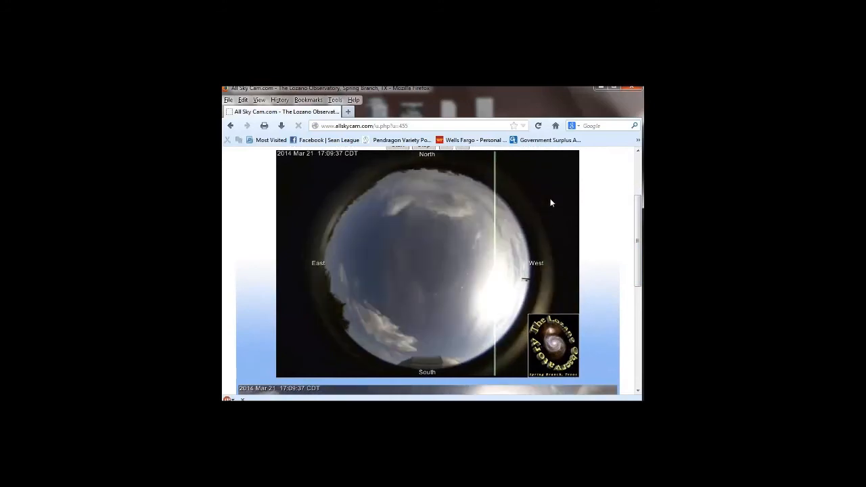
scroll("down", 3)
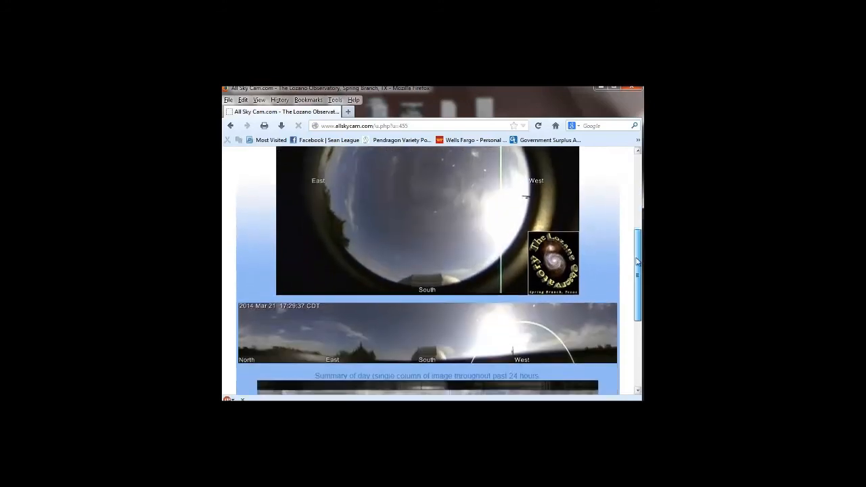
scroll("down", 3)
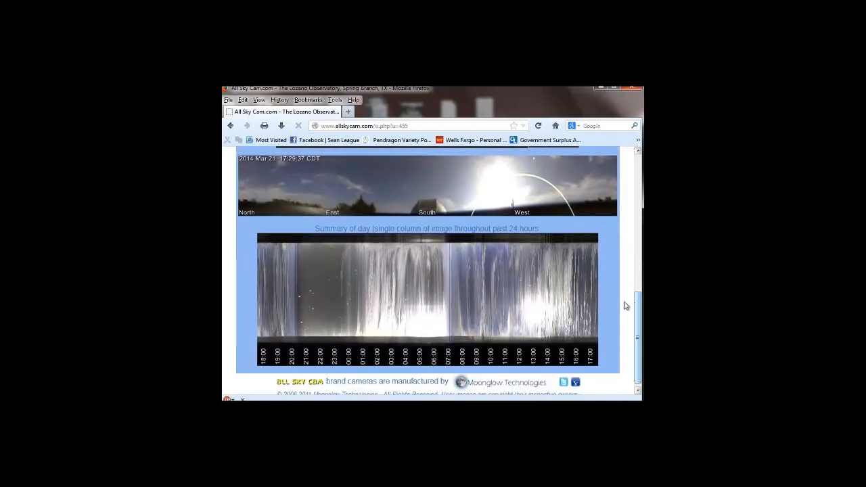